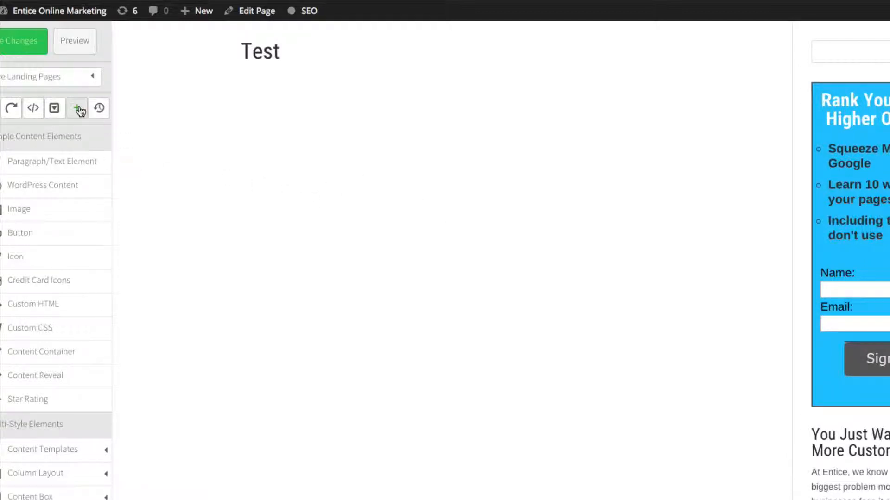
pyautogui.moveTo(41, 85)
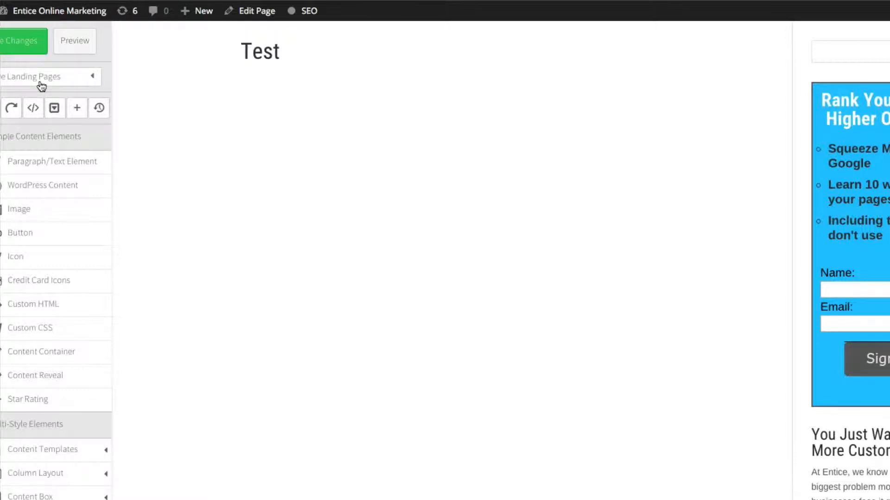
pyautogui.moveTo(54, 83)
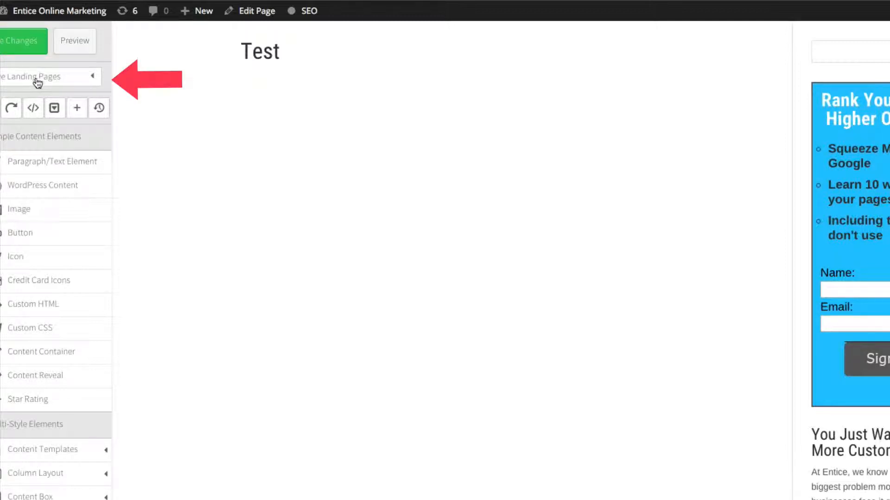
# Open the landing page template gallery and filter it to sales page templates.
pyautogui.click(51, 76)
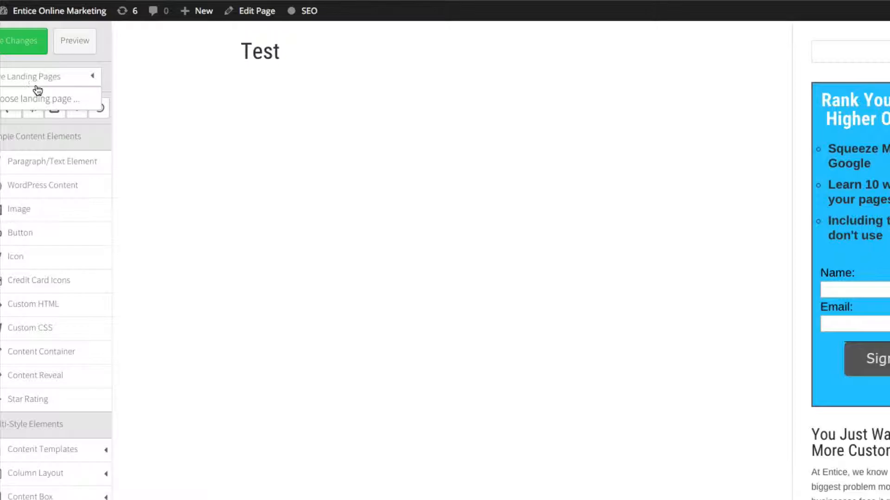
pyautogui.click(42, 98)
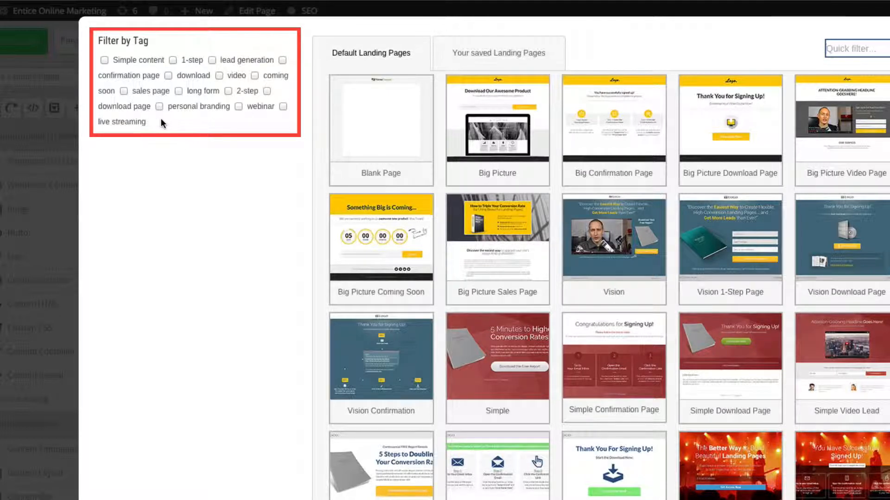
pyautogui.moveTo(178, 108)
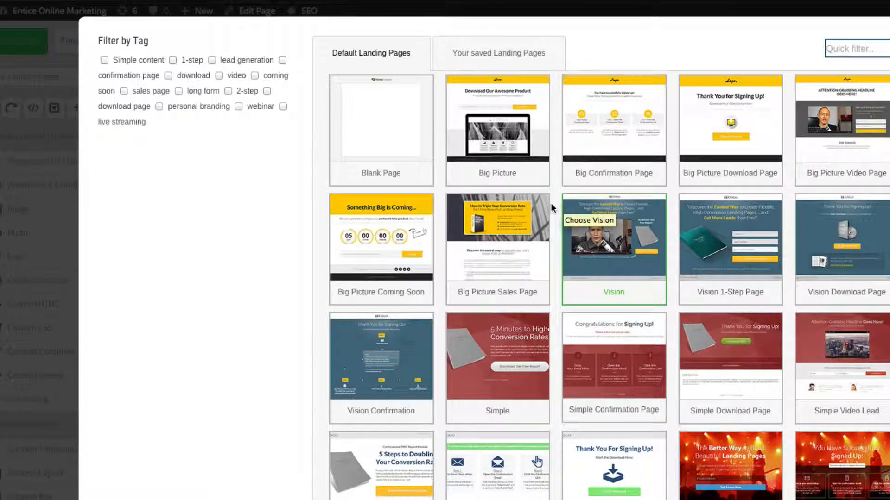
pyautogui.moveTo(171, 117)
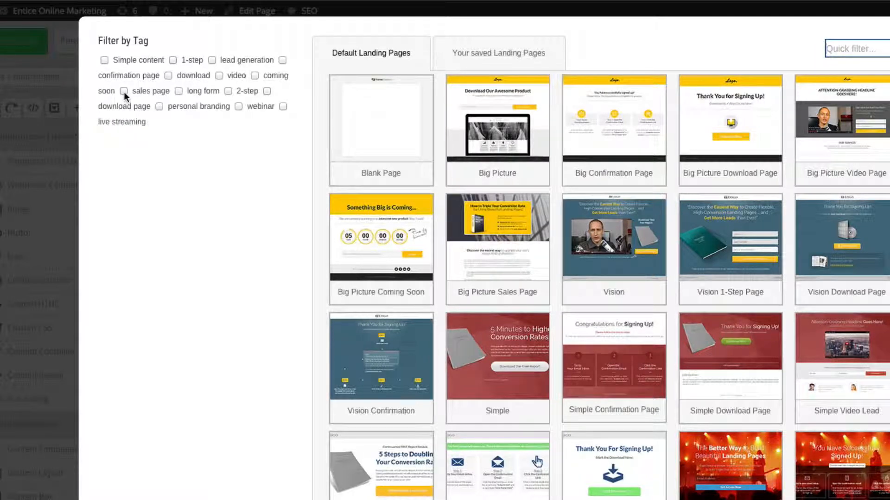
pyautogui.click(123, 91)
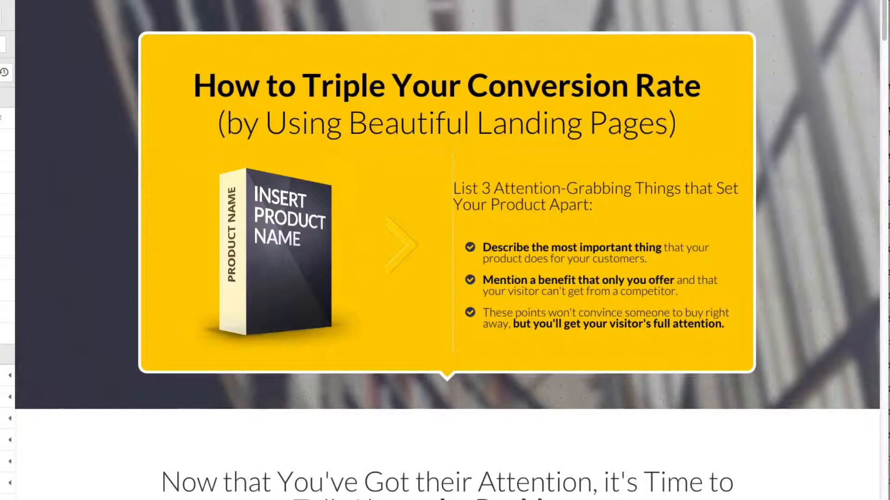
pyautogui.scroll(-3)
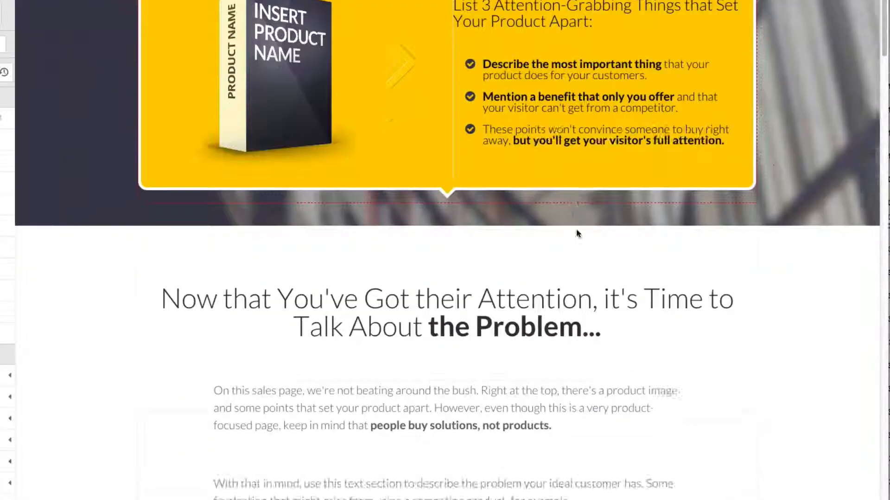
pyautogui.scroll(-3)
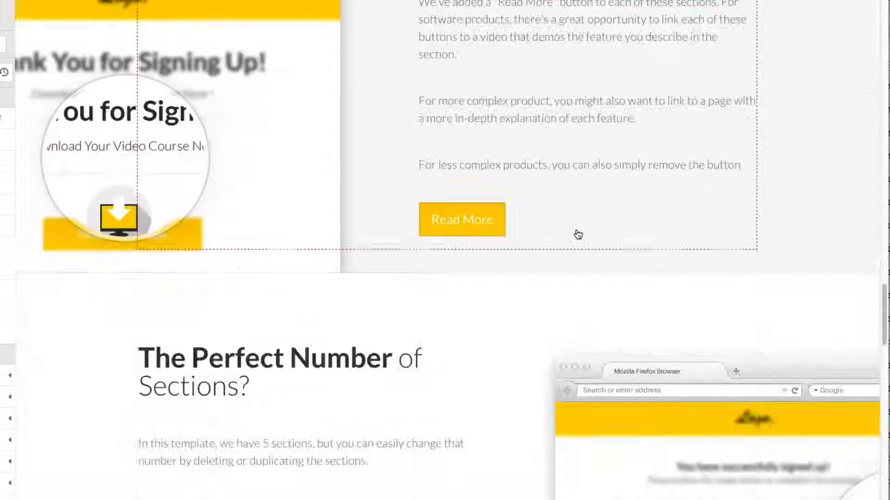
pyautogui.scroll(-3)
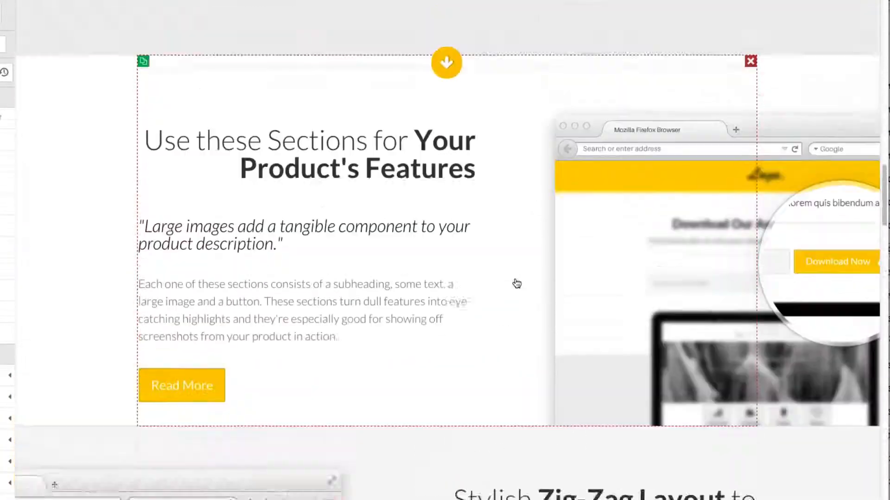
pyautogui.scroll(-3)
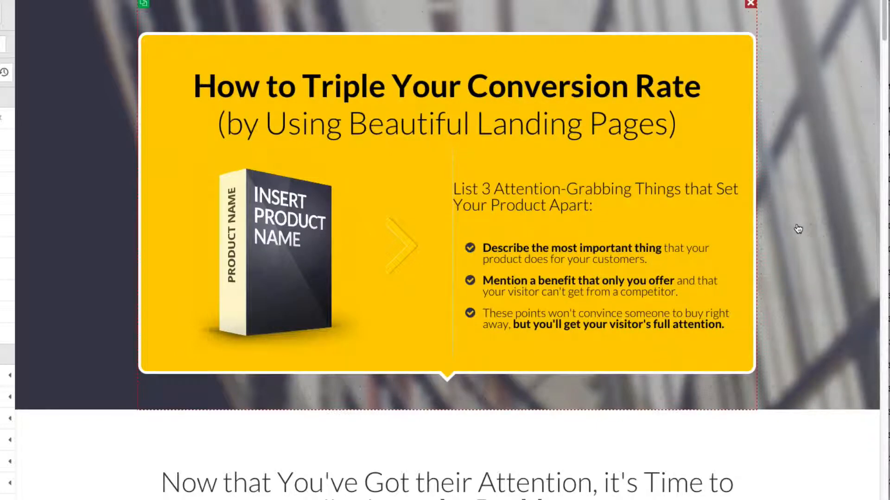
pyautogui.moveTo(789, 230)
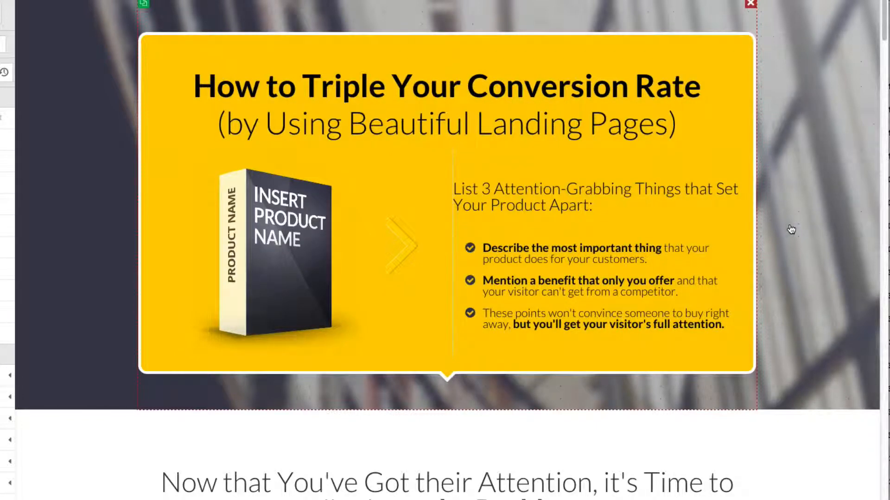
pyautogui.moveTo(810, 195)
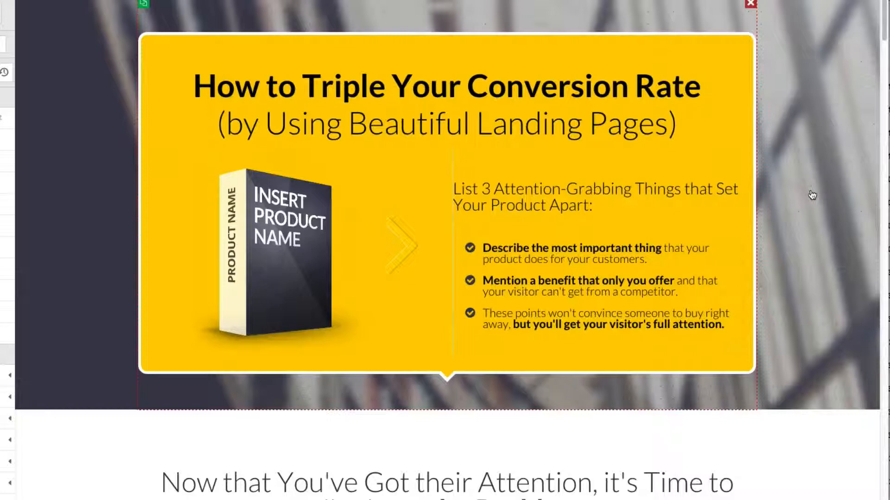
pyautogui.scroll(-3)
pyautogui.write('Your new Hea')
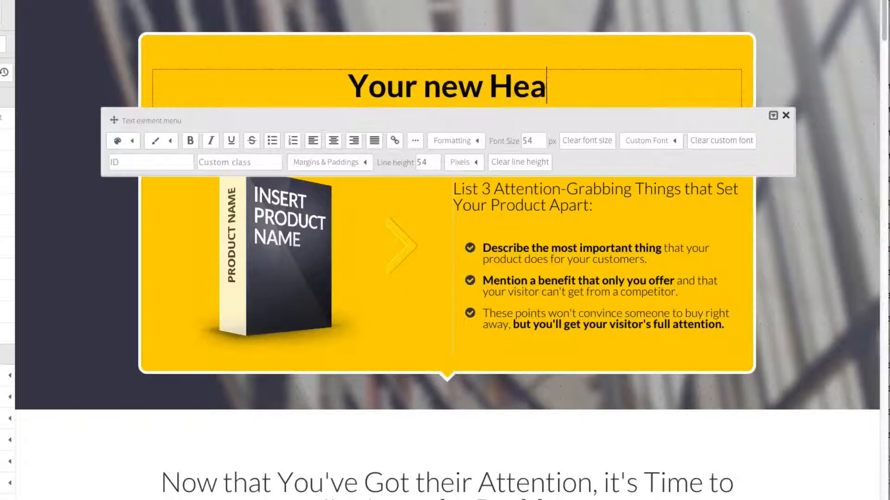
# Finish typing 'Your new Headline' and briefly check the subheading's Formatting style list.
pyautogui.write('d')
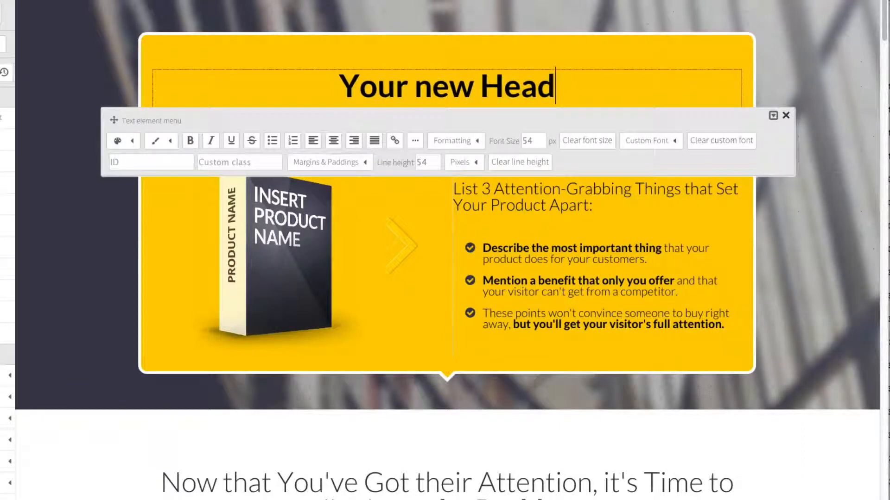
pyautogui.write('line')
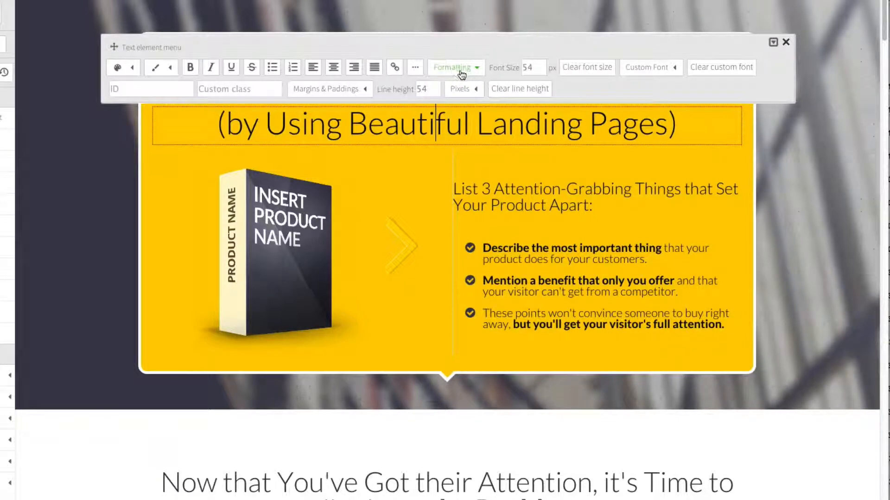
pyautogui.click(454, 67)
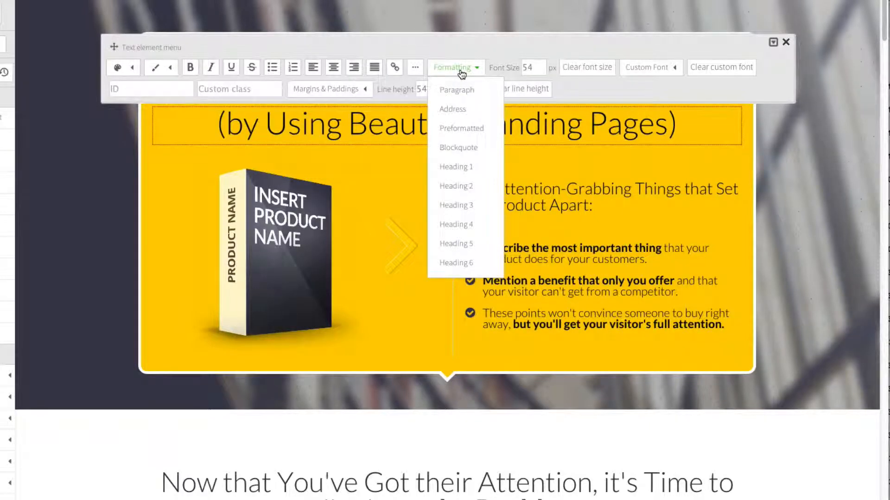
pyautogui.moveTo(226, 89)
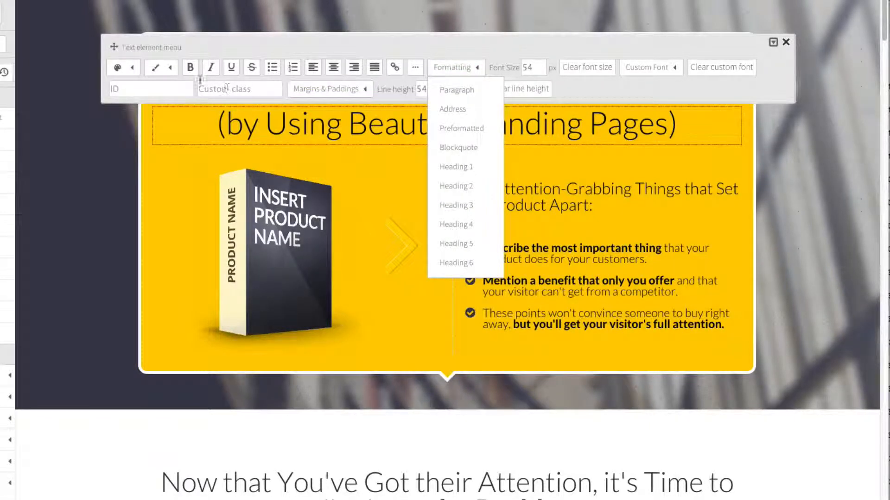
pyautogui.click(190, 67)
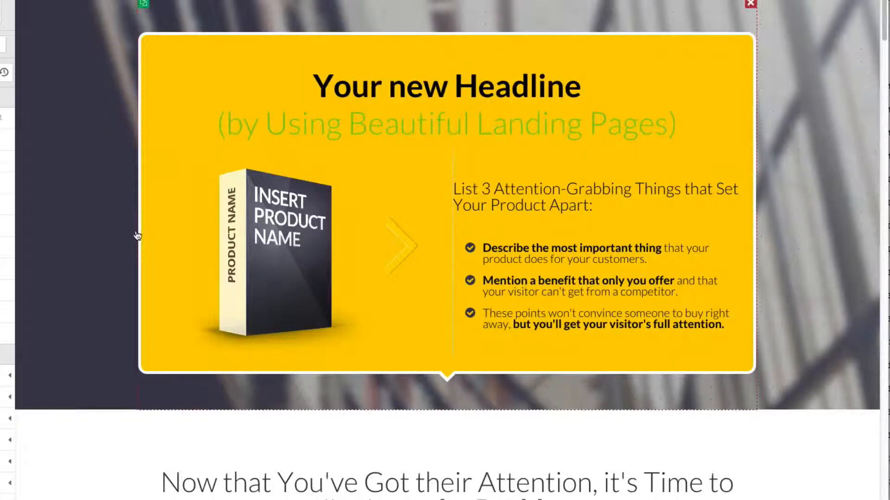
pyautogui.moveTo(261, 261)
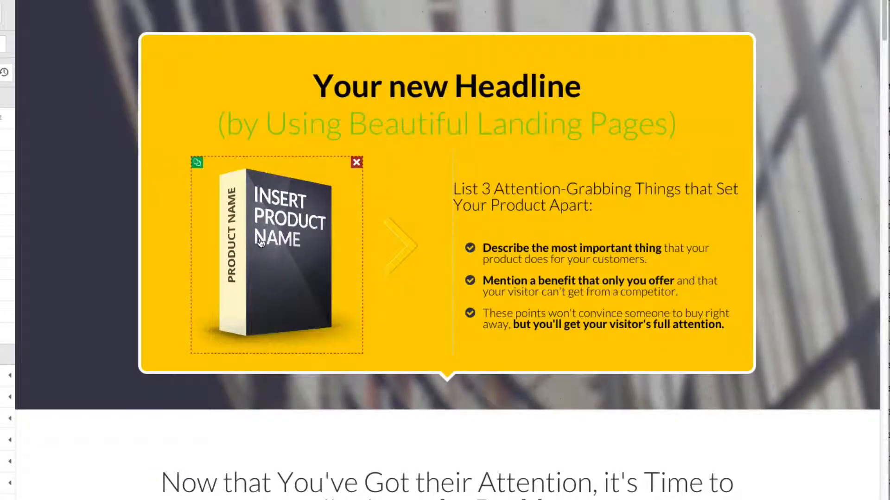
# Reduce the product box image to about 278 px with the Image size slider.
pyautogui.click(196, 163)
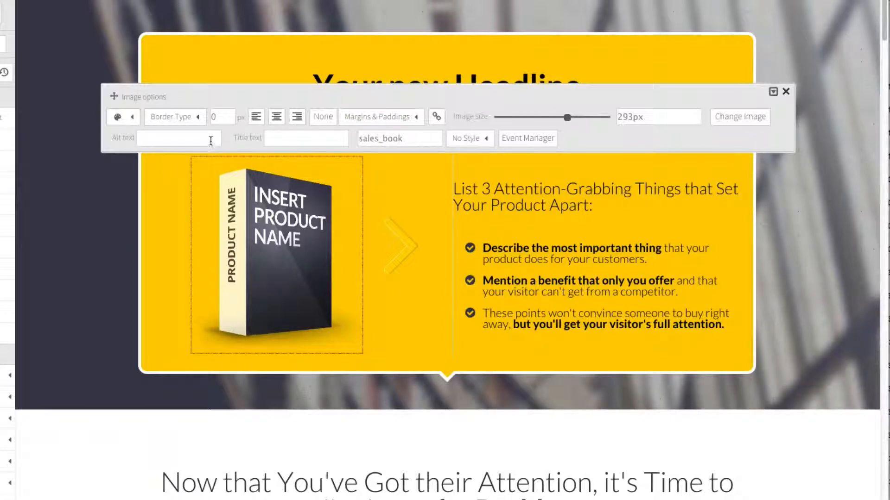
pyautogui.moveTo(431, 188)
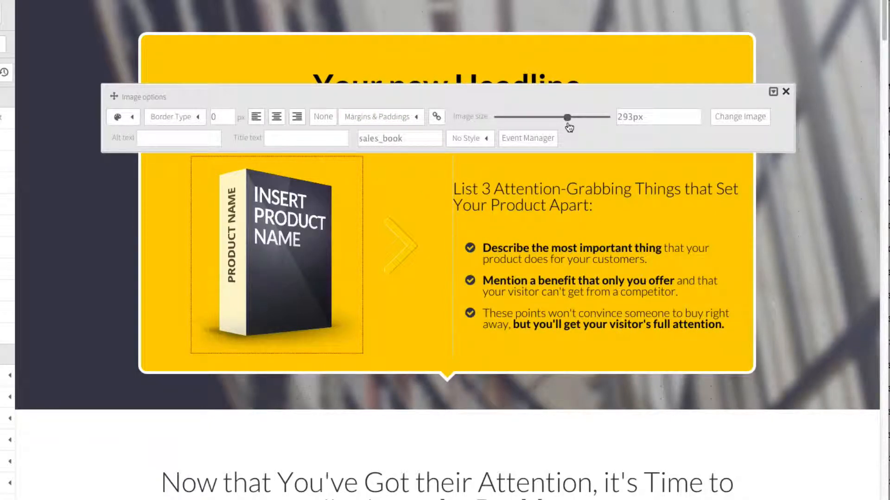
pyautogui.moveTo(565, 118); pyautogui.dragTo(580, 118)
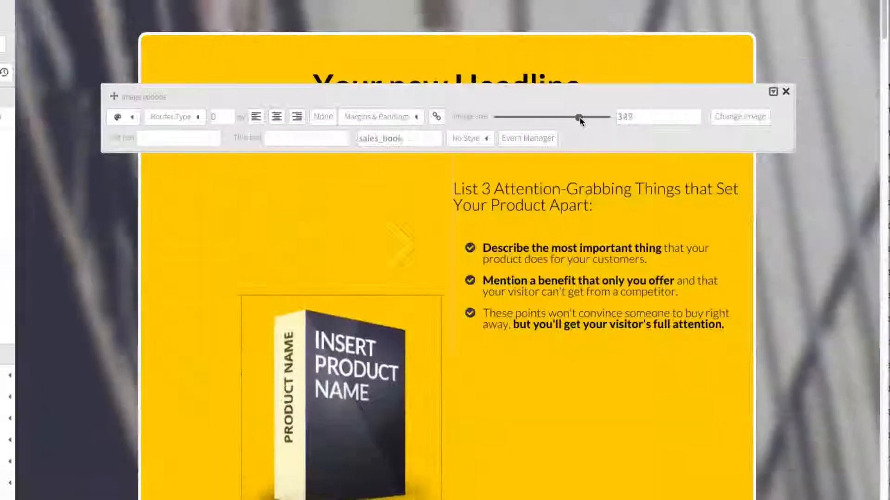
pyautogui.moveTo(578, 117); pyautogui.dragTo(555, 116)
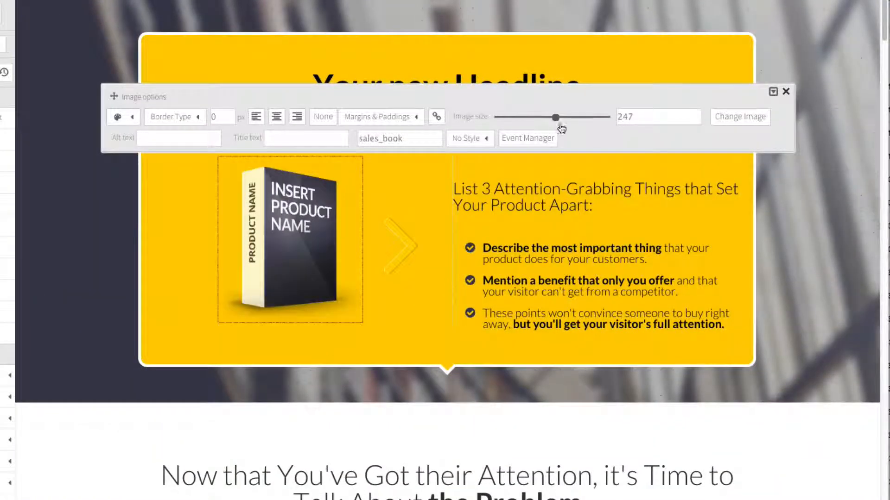
pyautogui.moveTo(555, 117); pyautogui.dragTo(550, 118)
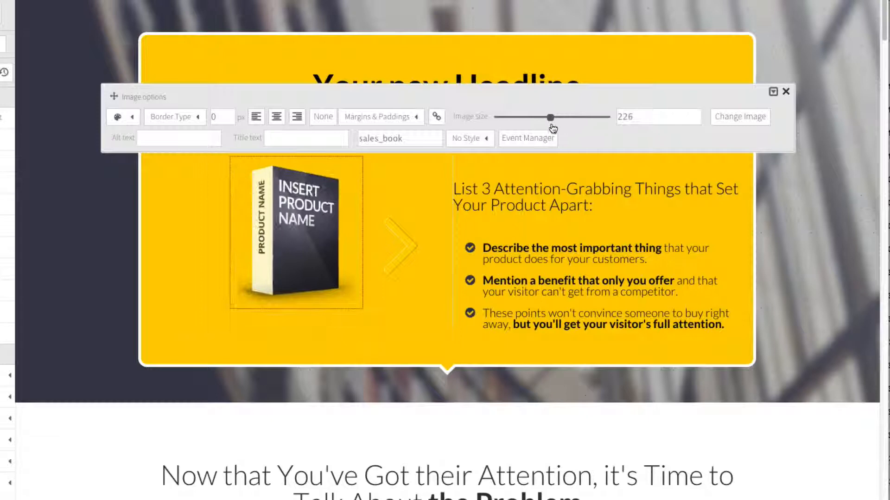
pyautogui.moveTo(549, 117); pyautogui.dragTo(568, 118)
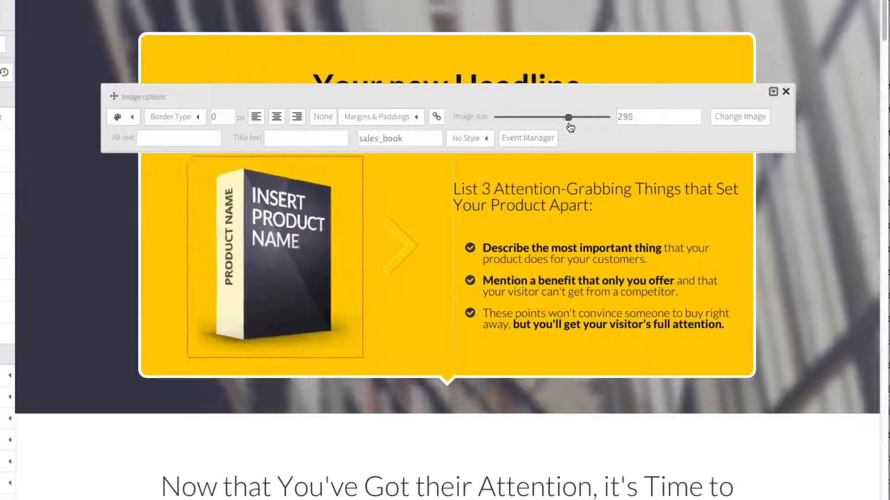
pyautogui.moveTo(568, 116); pyautogui.dragTo(562, 116)
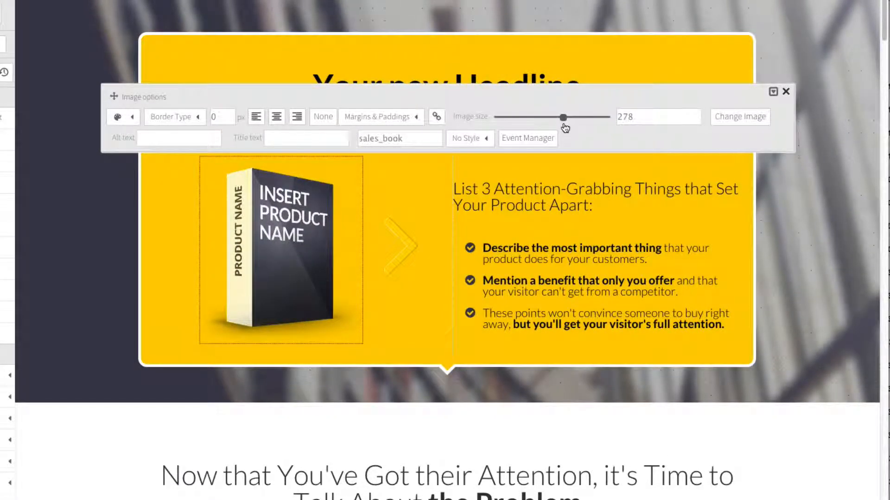
pyautogui.moveTo(879, 116)
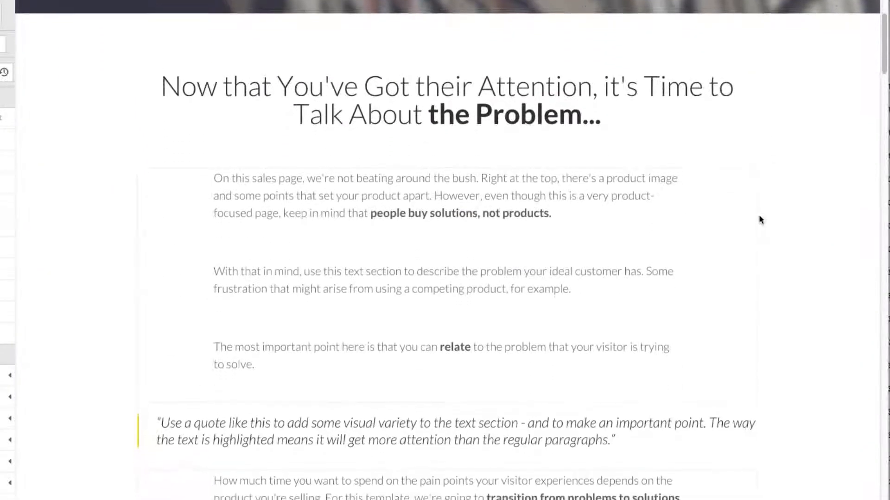
pyautogui.scroll(-3)
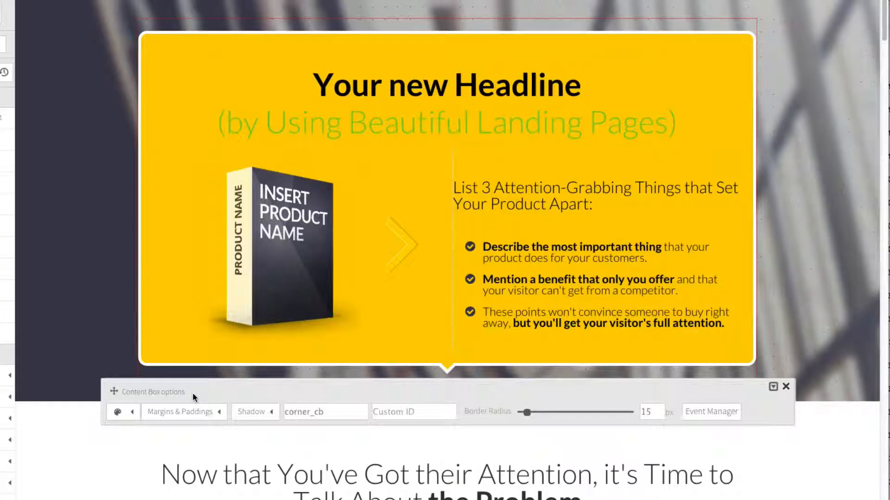
# Try green, red, dark navy, blue and one more swatch as the headline box background.
pyautogui.click(118, 411)
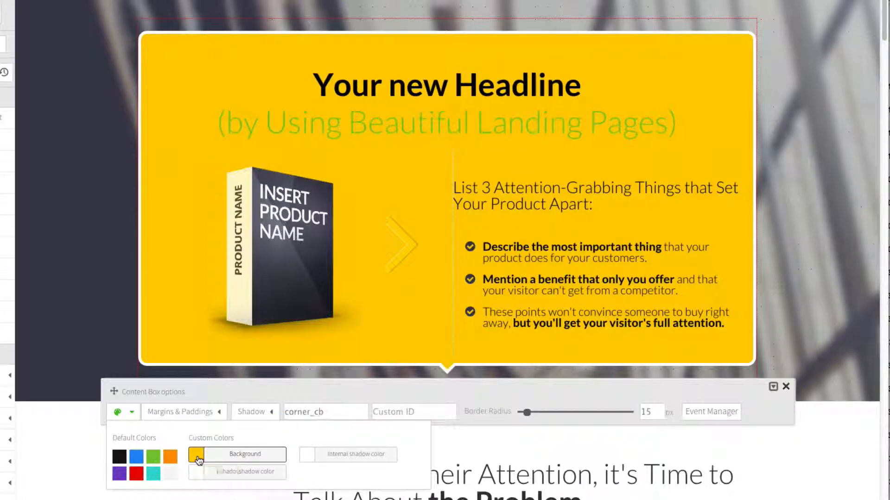
pyautogui.click(196, 455)
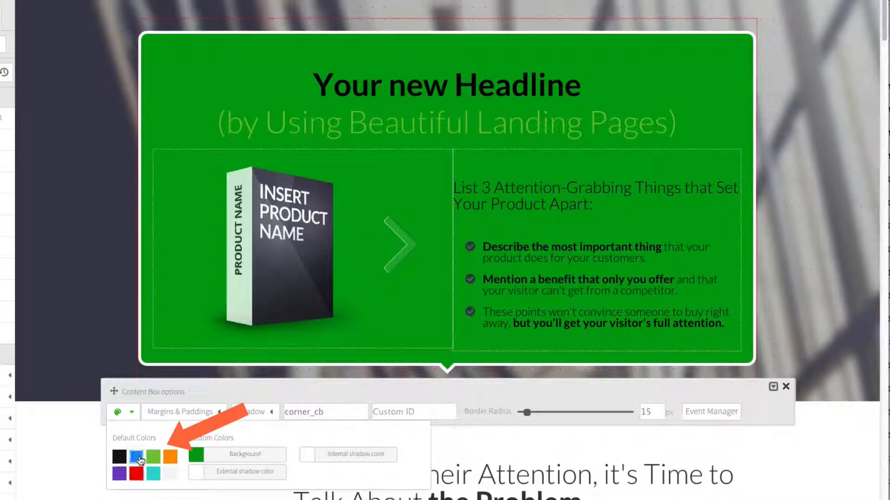
pyautogui.click(135, 475)
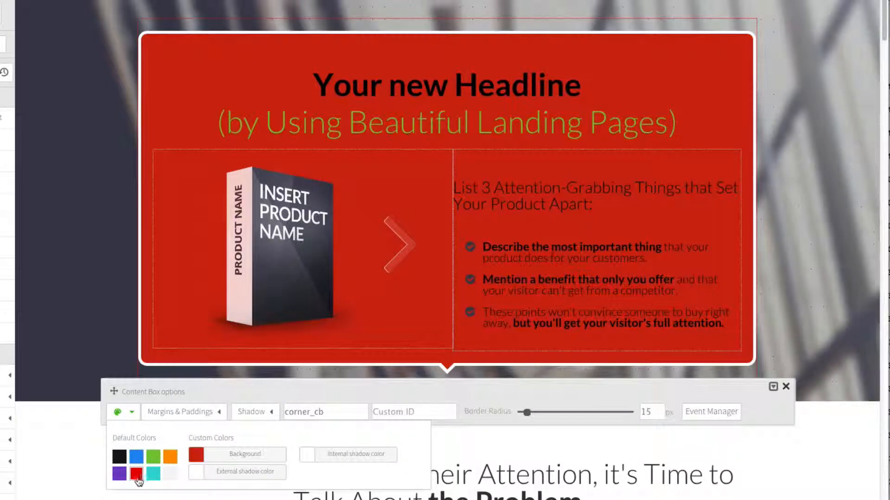
pyautogui.click(136, 473)
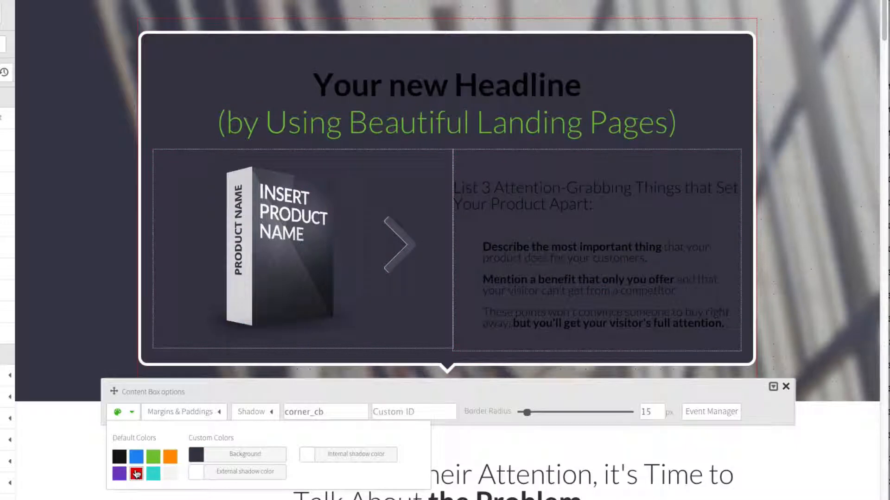
pyautogui.click(138, 455)
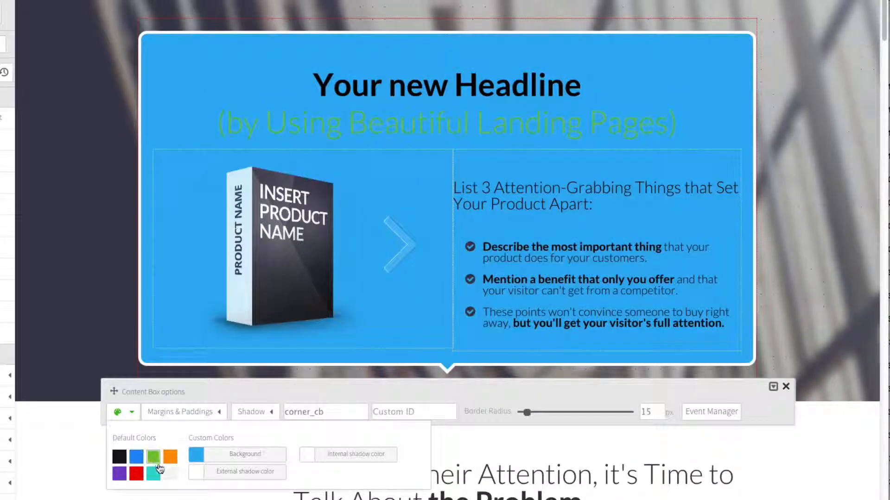
pyautogui.click(152, 475)
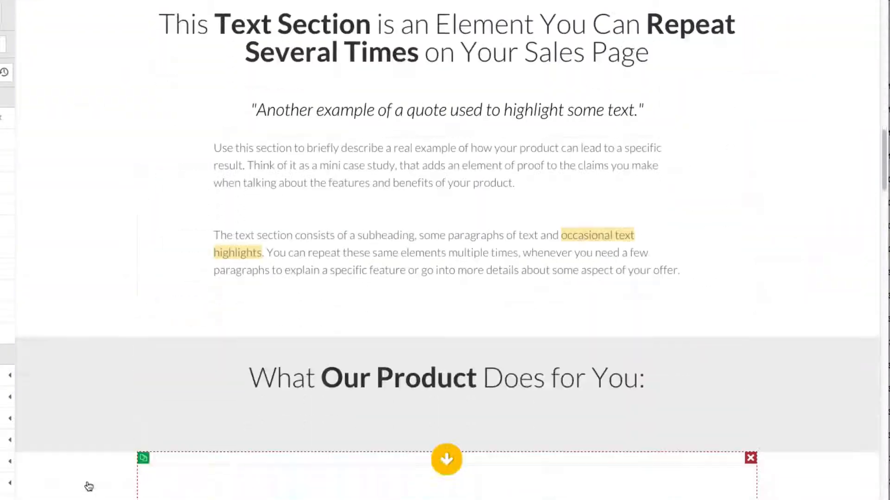
# Scroll down the template to the money-back guarantee and FAQ sections.
pyautogui.scroll(-3)
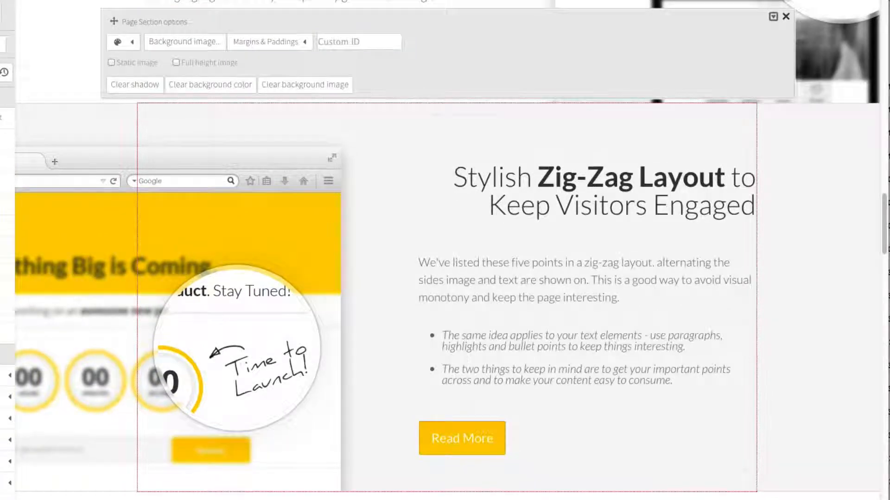
pyautogui.scroll(-3)
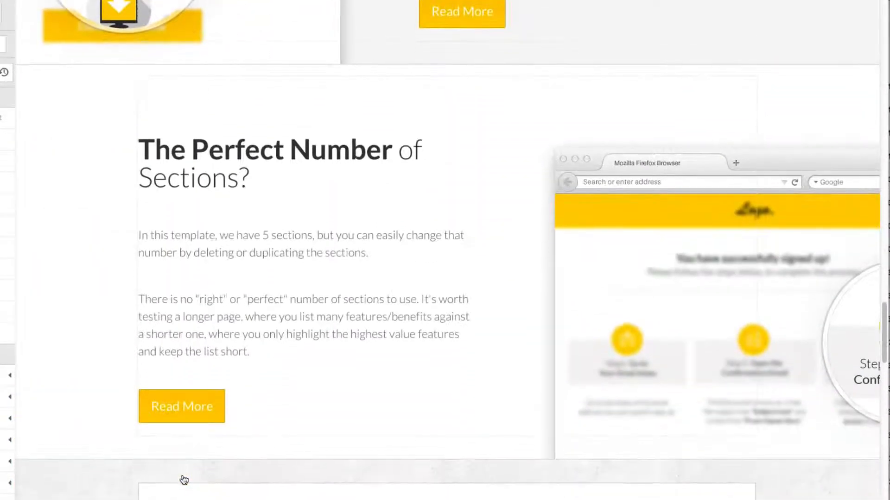
pyautogui.moveTo(338, 397)
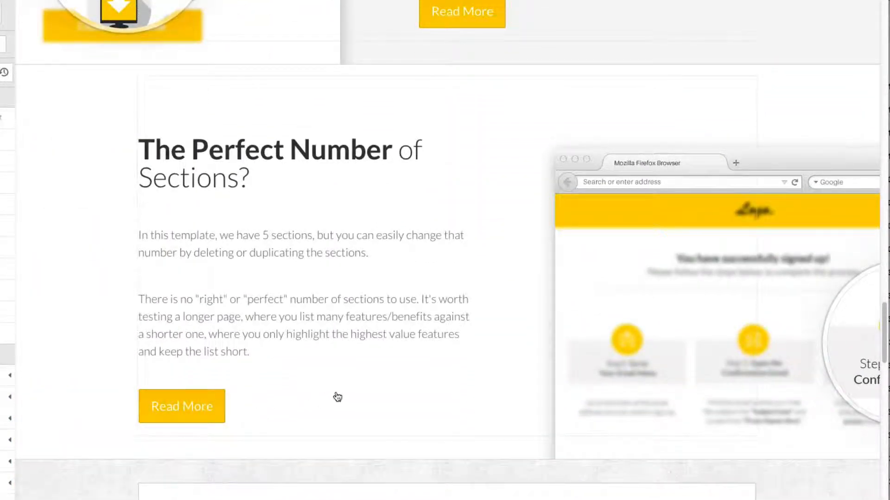
pyautogui.scroll(-3)
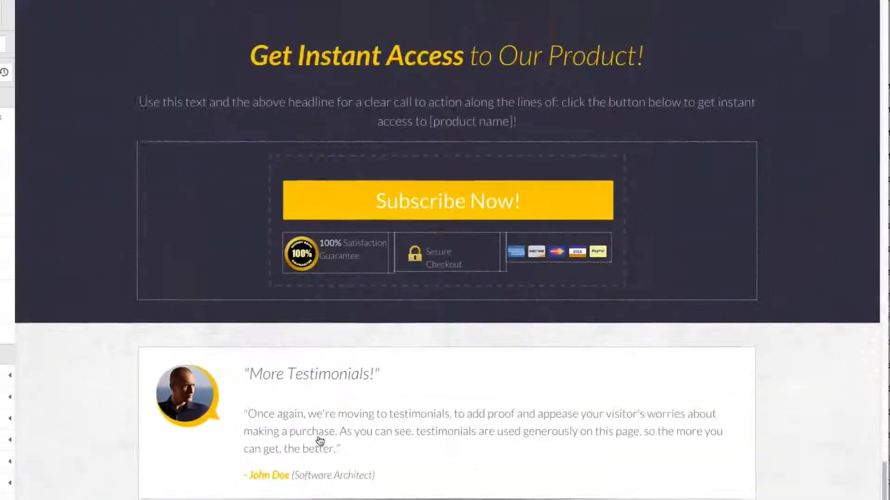
pyautogui.scroll(-3)
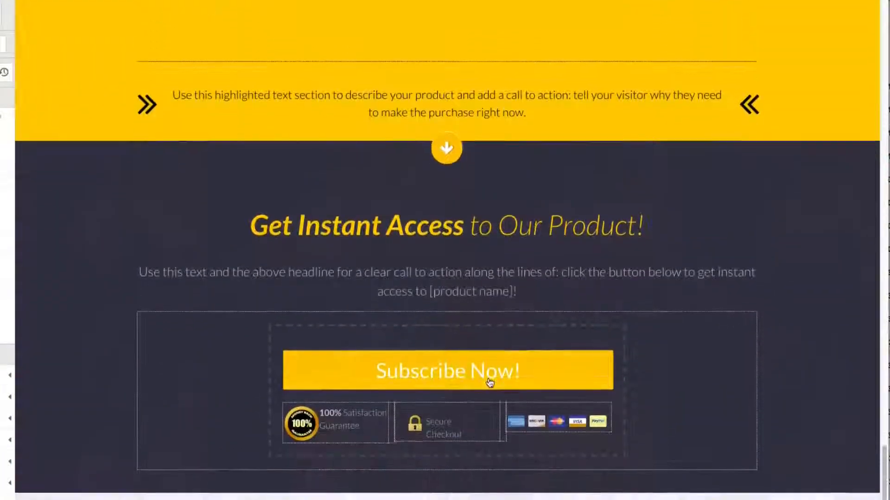
pyautogui.scroll(-3)
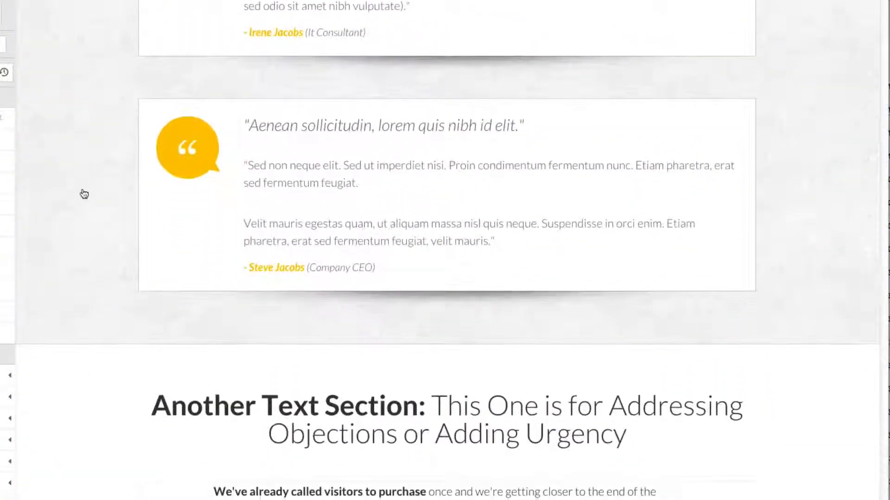
pyautogui.scroll(-3)
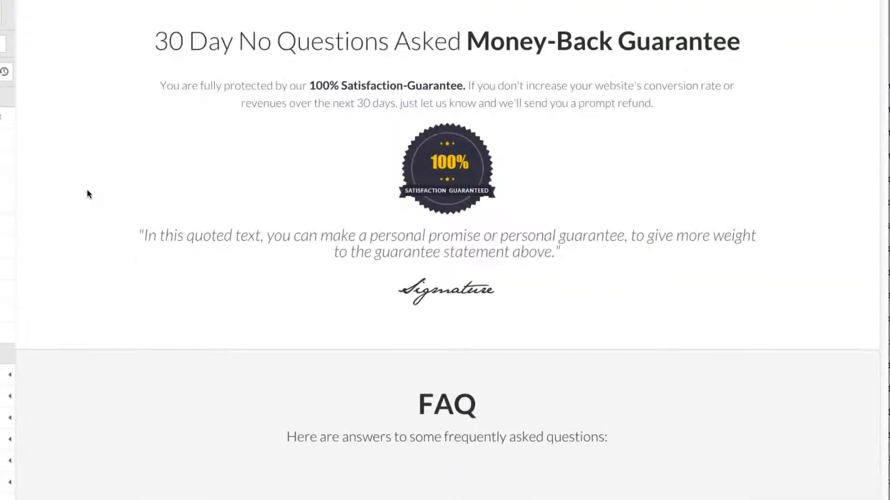
pyautogui.scroll(-3)
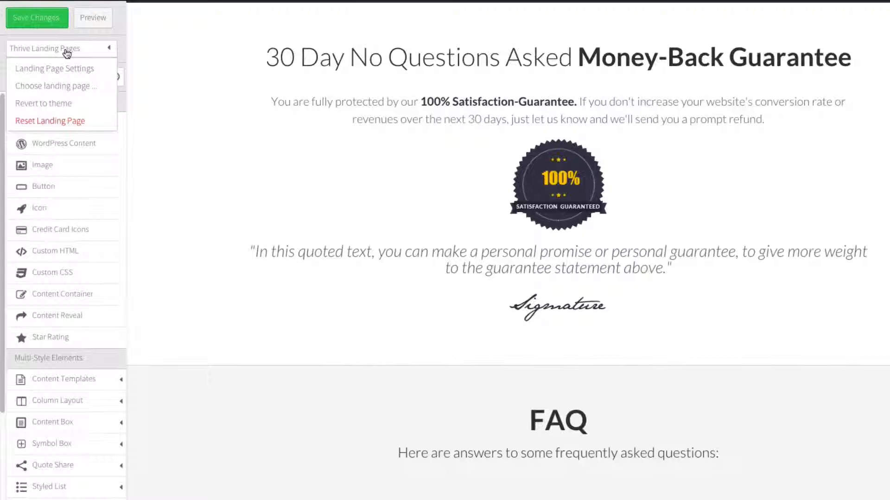
# Load the Vision template from the Default Landing Pages gallery.
pyautogui.click(54, 68)
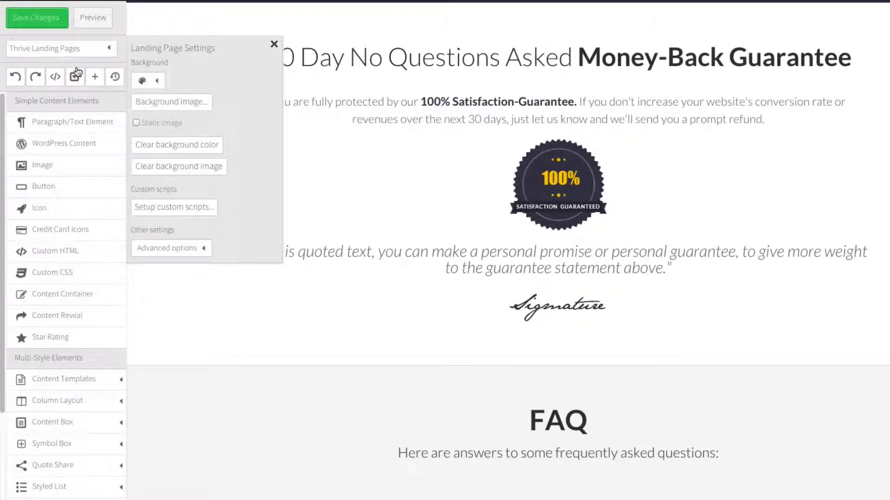
pyautogui.click(62, 48)
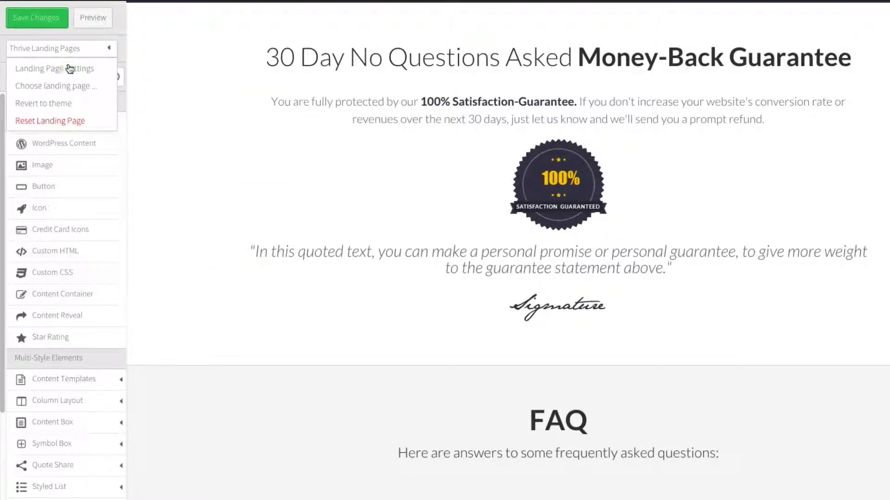
pyautogui.click(55, 87)
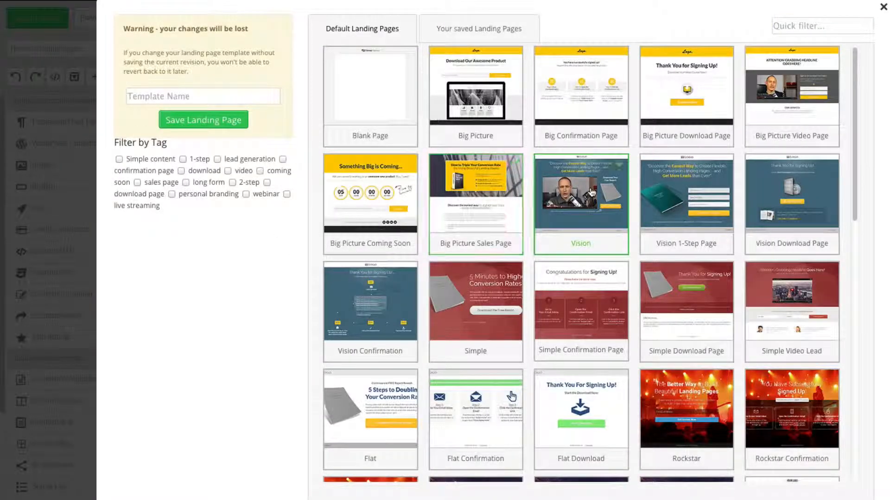
pyautogui.click(580, 193)
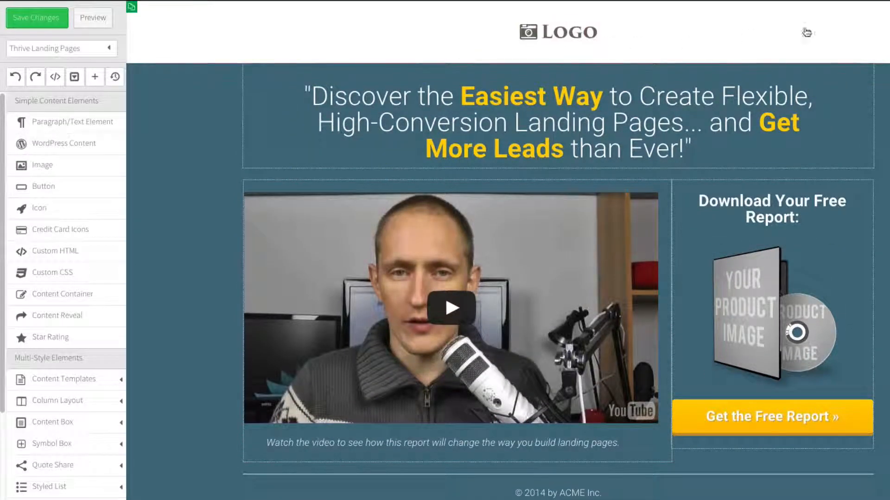
# Colour the word 'the' in the Vision headline blue, then select the YouTube video element.
pyautogui.scroll(-3)
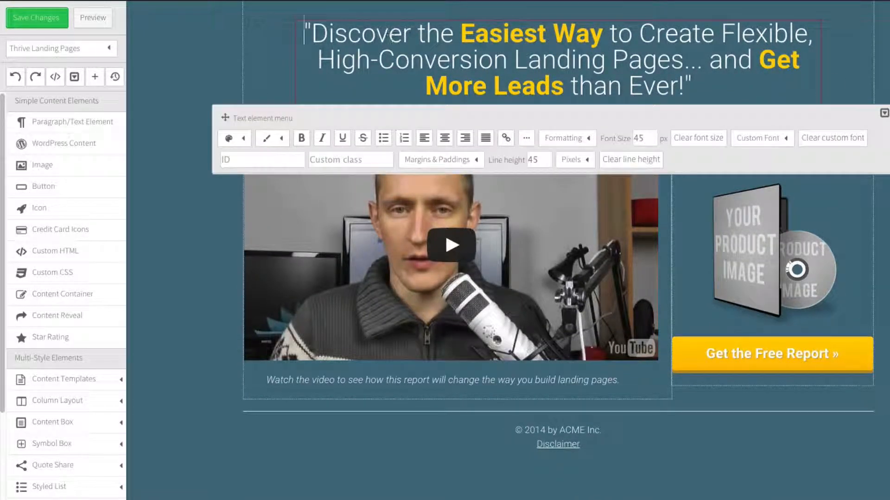
pyautogui.doubleClick(434, 33)
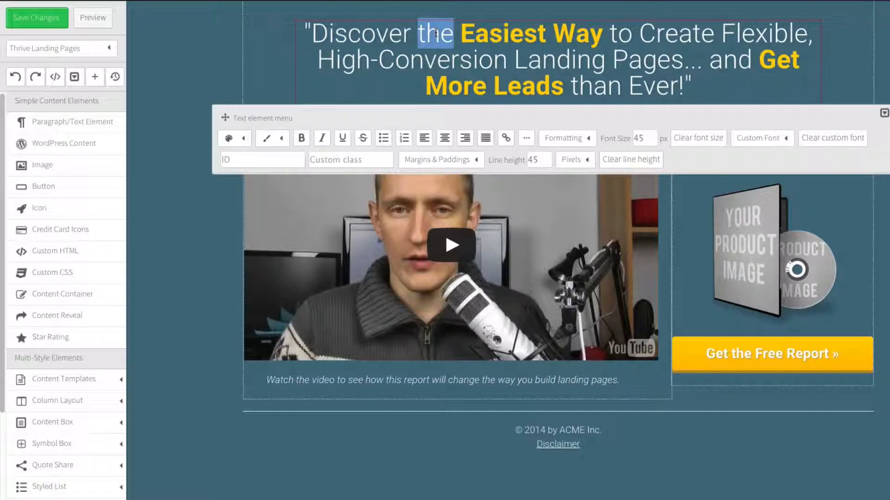
pyautogui.click(228, 138)
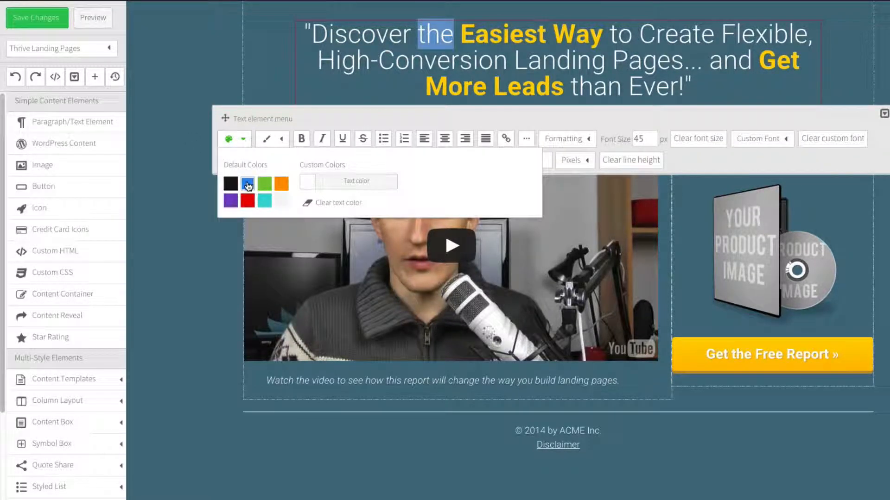
pyautogui.click(247, 184)
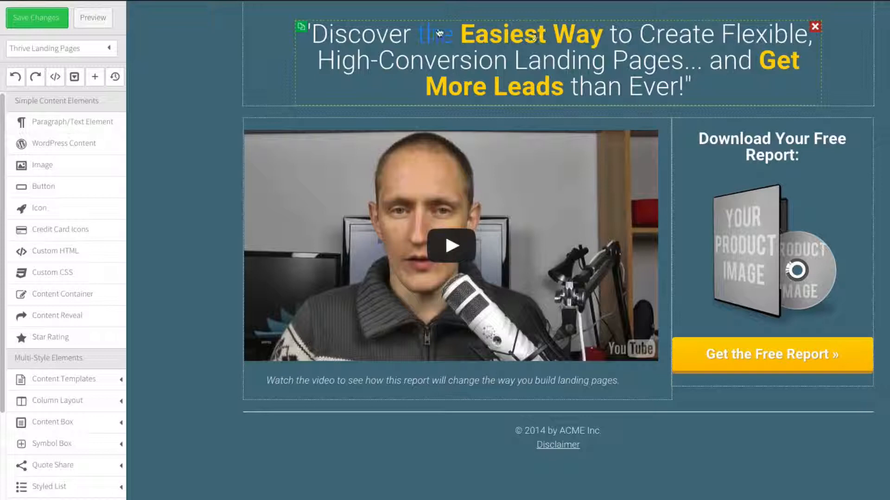
pyautogui.doubleClick(434, 35)
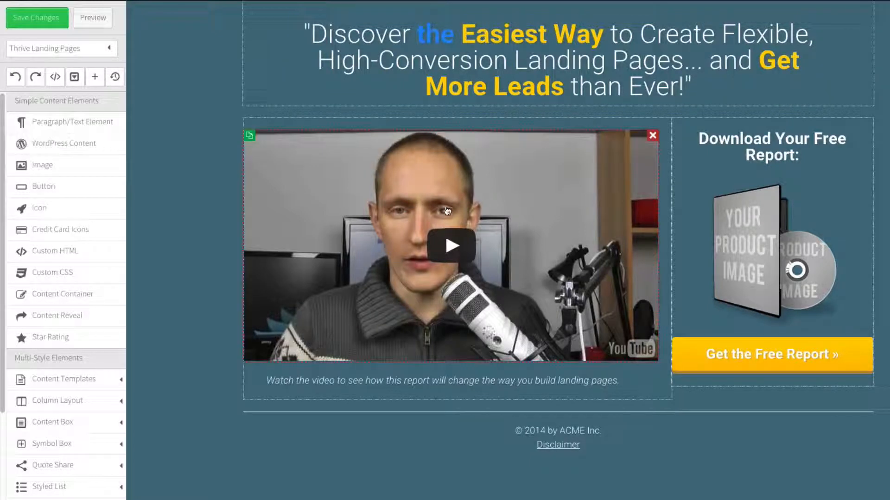
pyautogui.moveTo(456, 143)
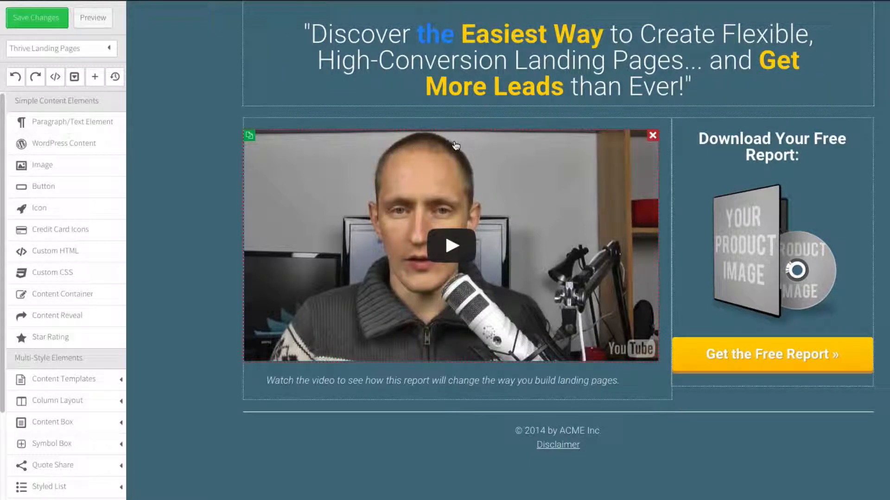
pyautogui.click(249, 135)
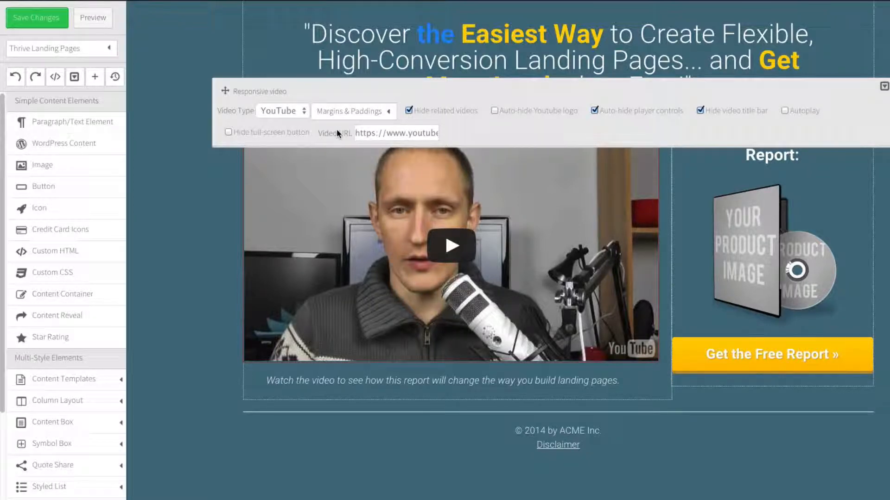
# Keep YouTube as the video source and toggle the player auto-hide display options.
pyautogui.click(280, 110)
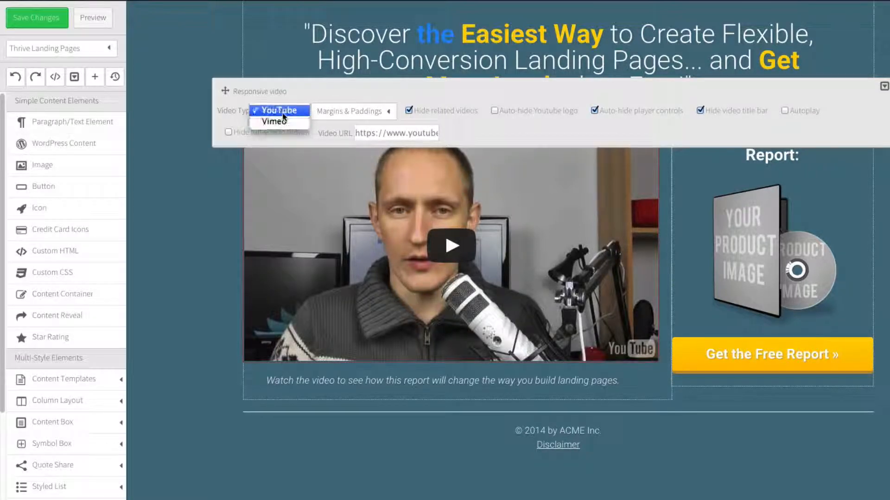
pyautogui.click(279, 110)
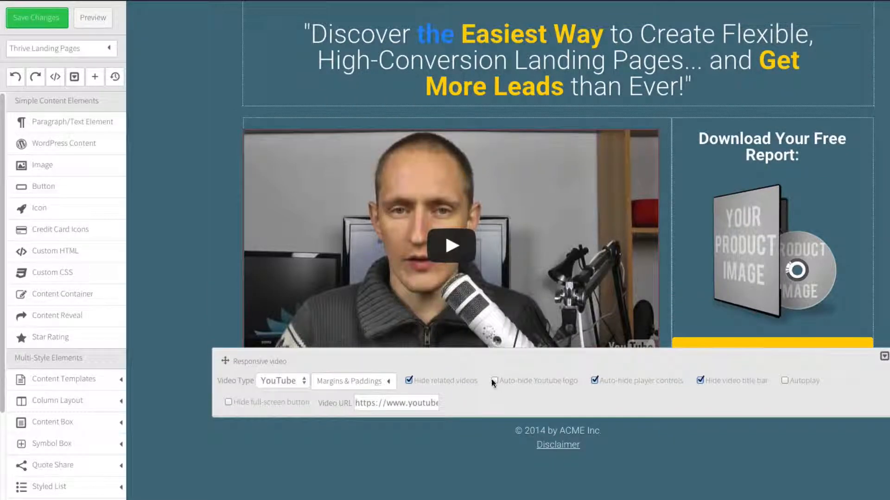
pyautogui.click(495, 380)
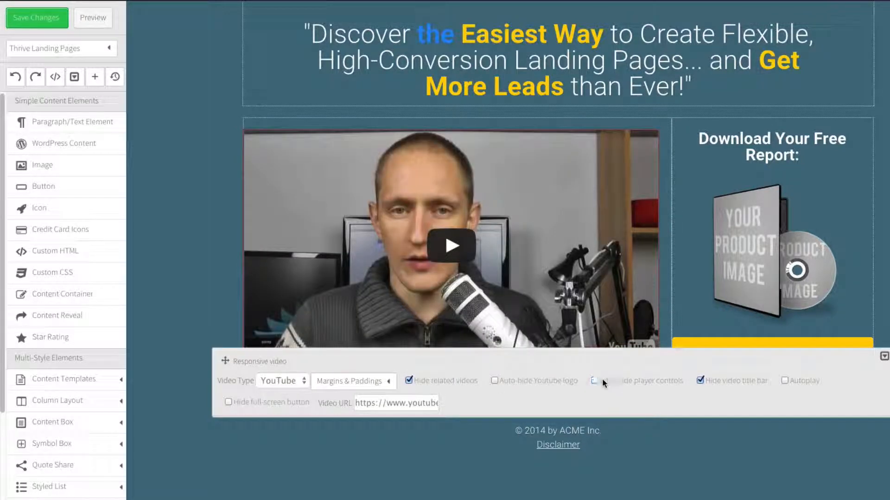
pyautogui.click(595, 381)
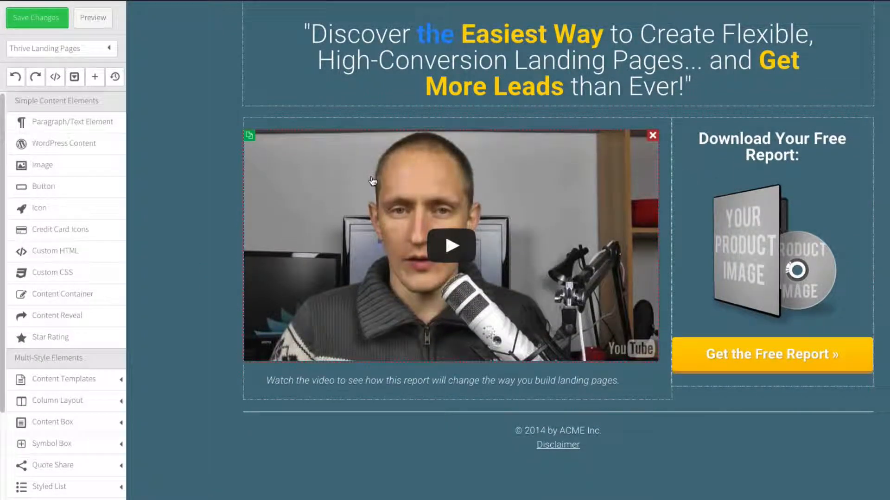
pyautogui.click(61, 48)
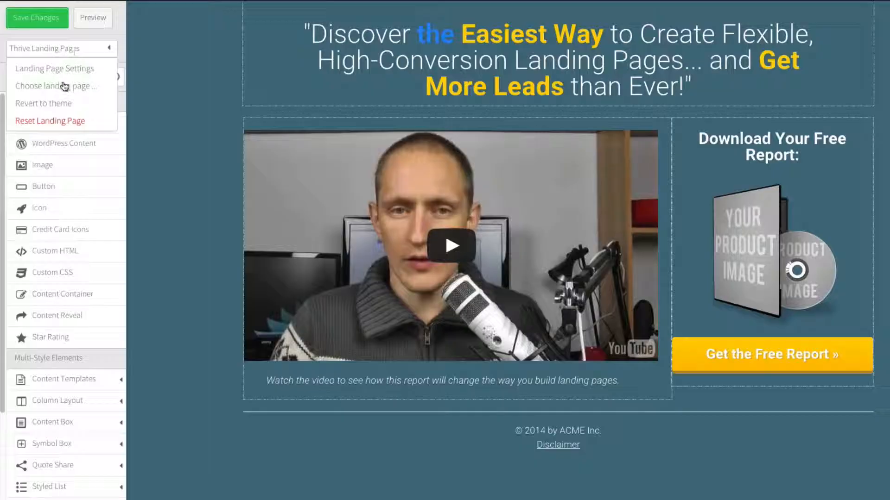
# Load the Rockstar template with the red concert background from the gallery.
pyautogui.click(55, 86)
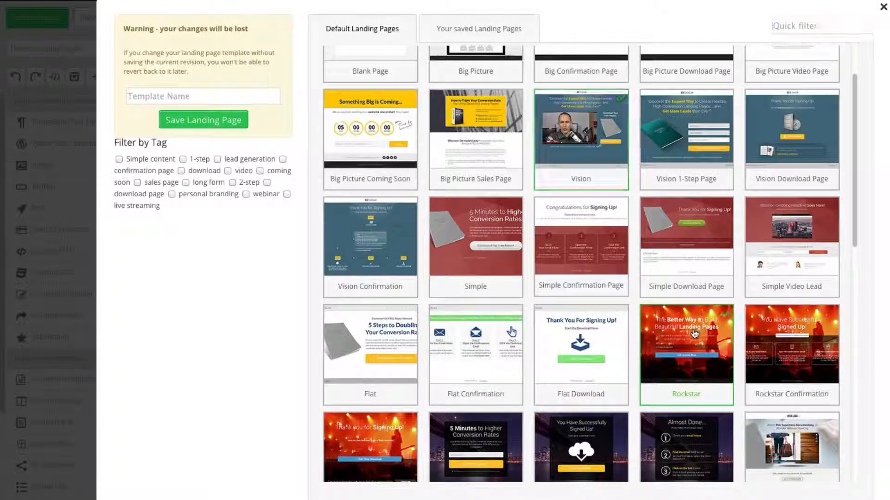
pyautogui.click(694, 333)
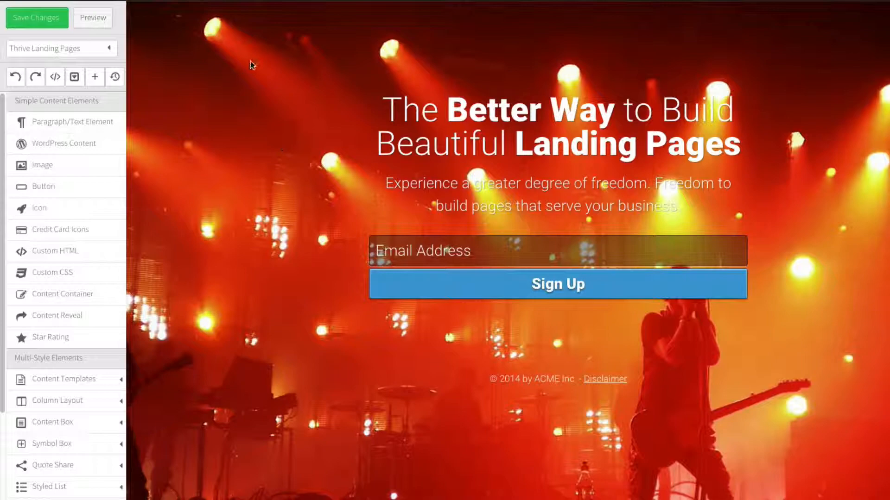
pyautogui.click(61, 48)
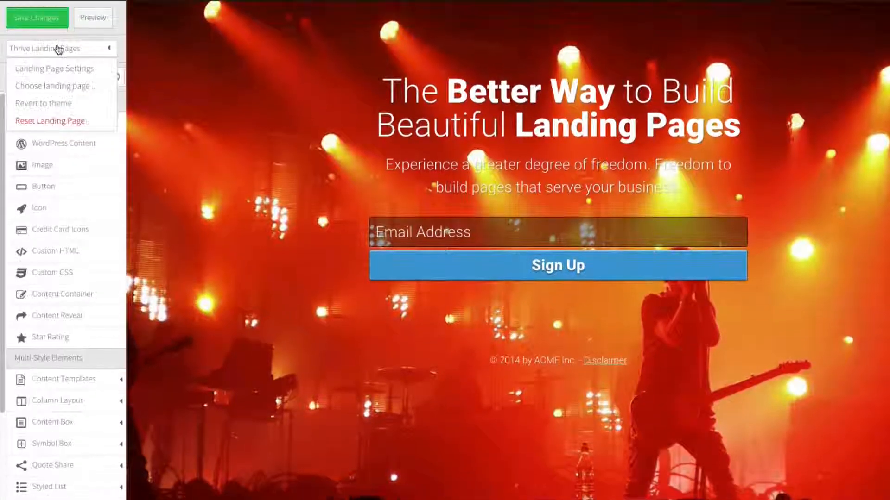
# Reopen the template gallery filtered by the download tag.
pyautogui.click(56, 86)
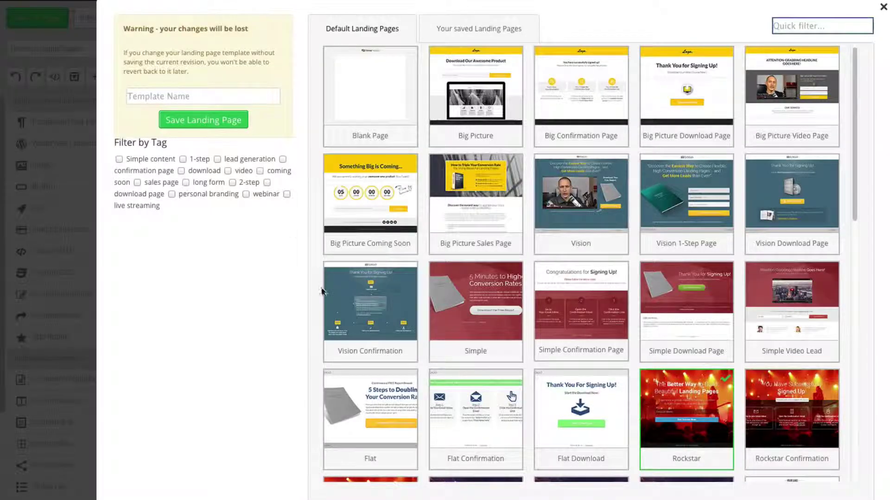
pyautogui.moveTo(328, 253)
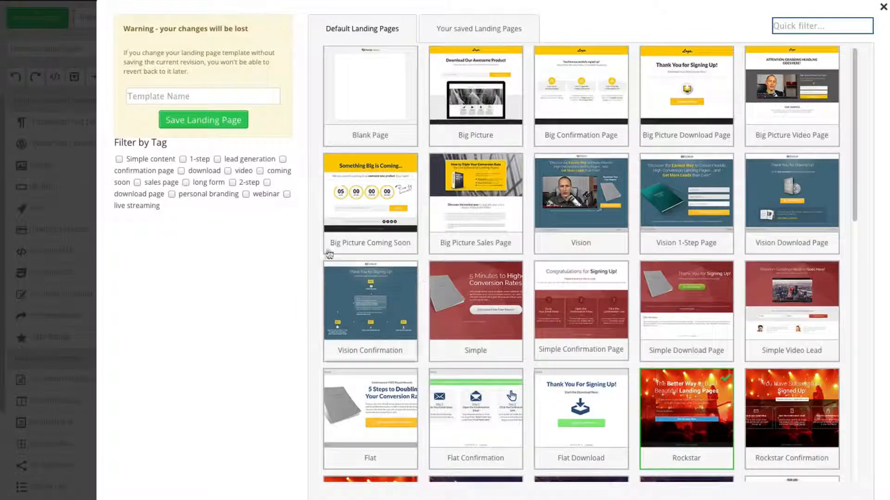
pyautogui.moveTo(187, 172)
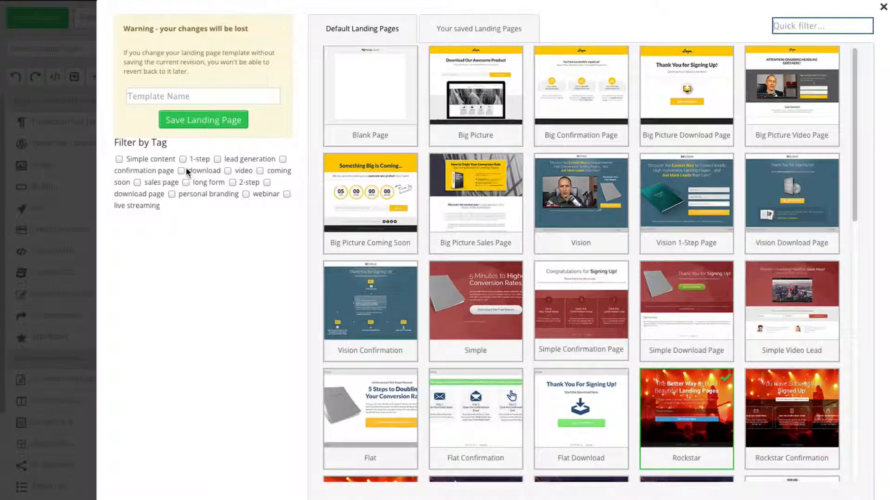
pyautogui.click(181, 170)
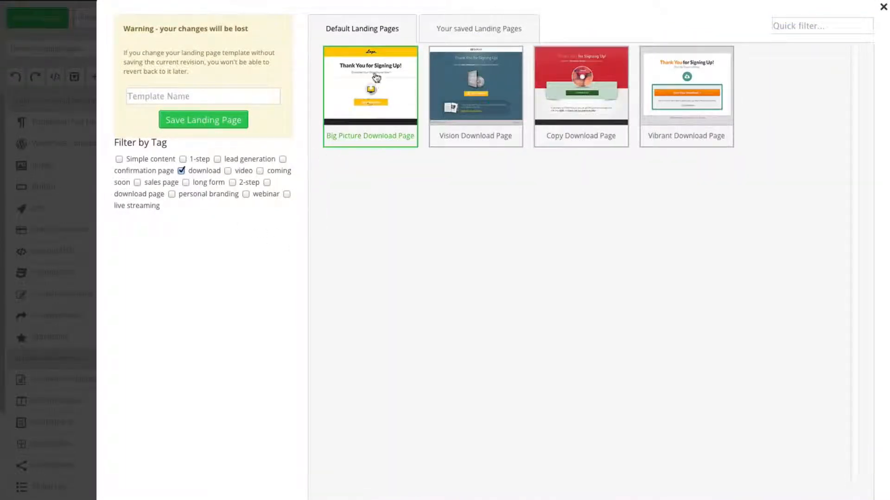
pyautogui.moveTo(367, 76)
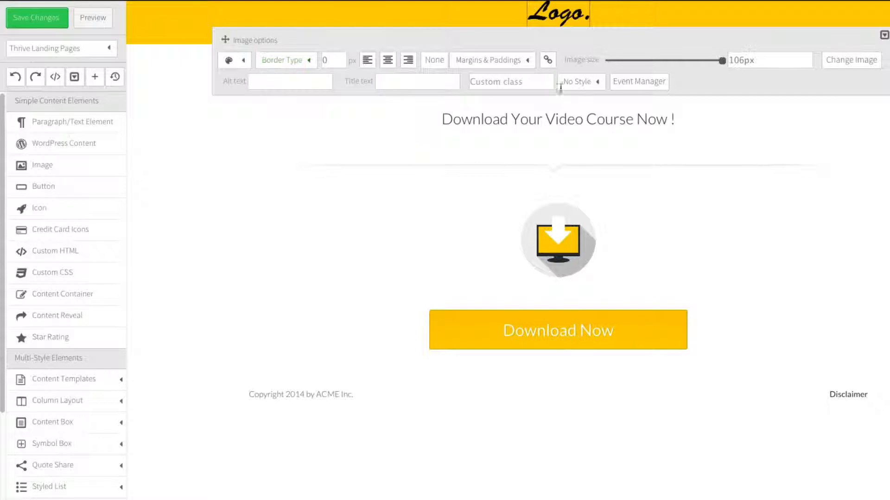
# Swap the yellow header's placeholder logo for the Thrive Themes logo from the Media Library.
pyautogui.click(850, 59)
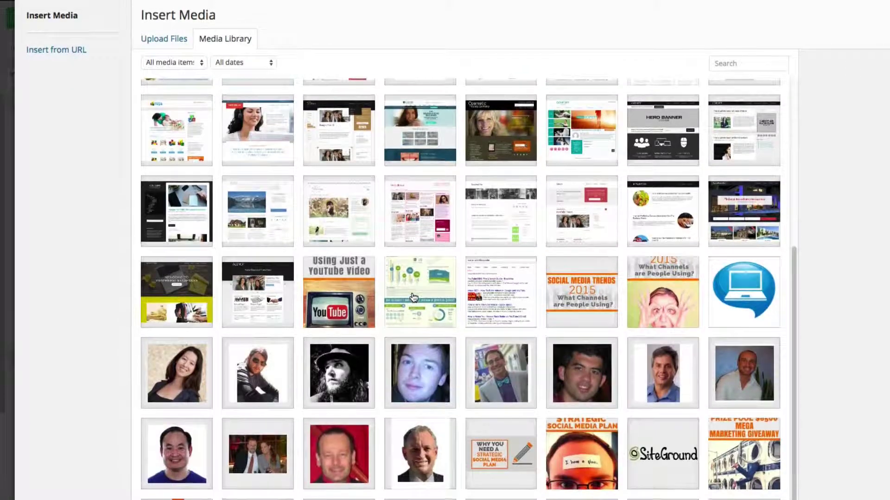
pyautogui.scroll(-3)
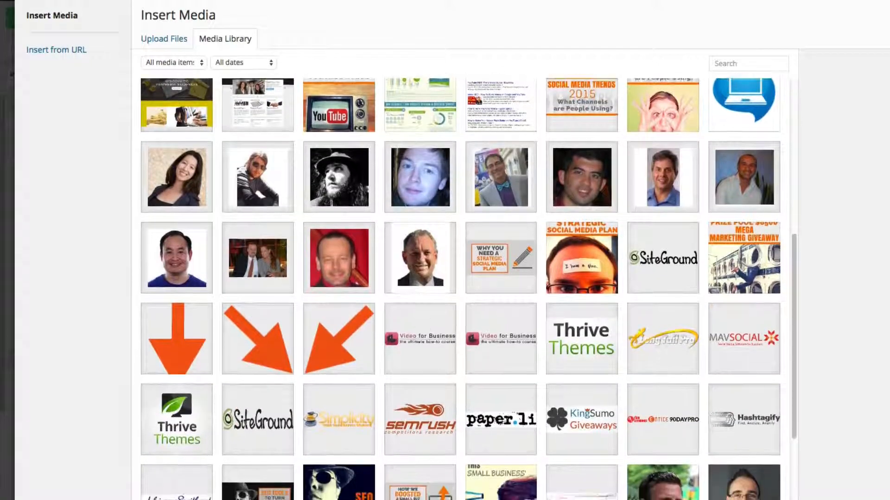
pyautogui.click(176, 420)
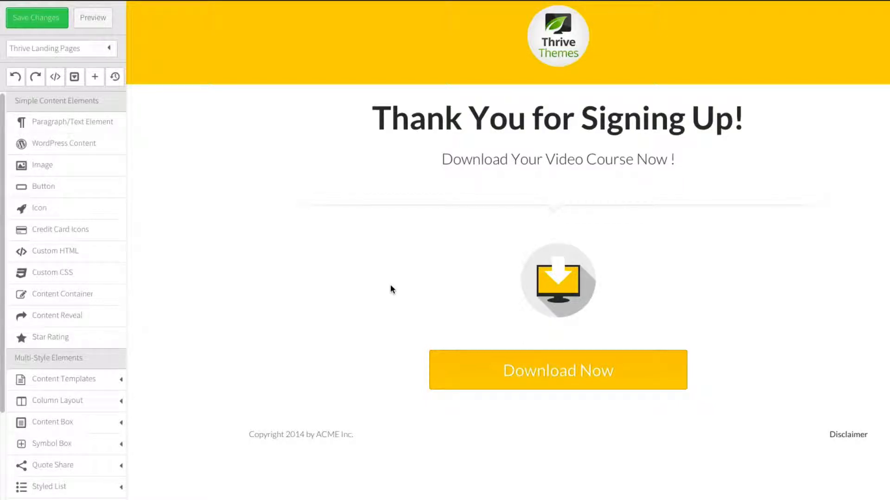
pyautogui.moveTo(74, 340)
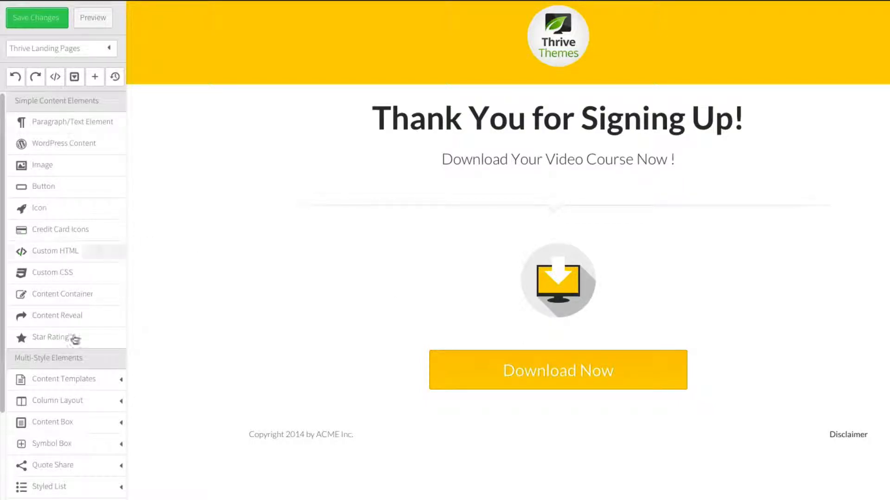
pyautogui.scroll(-3)
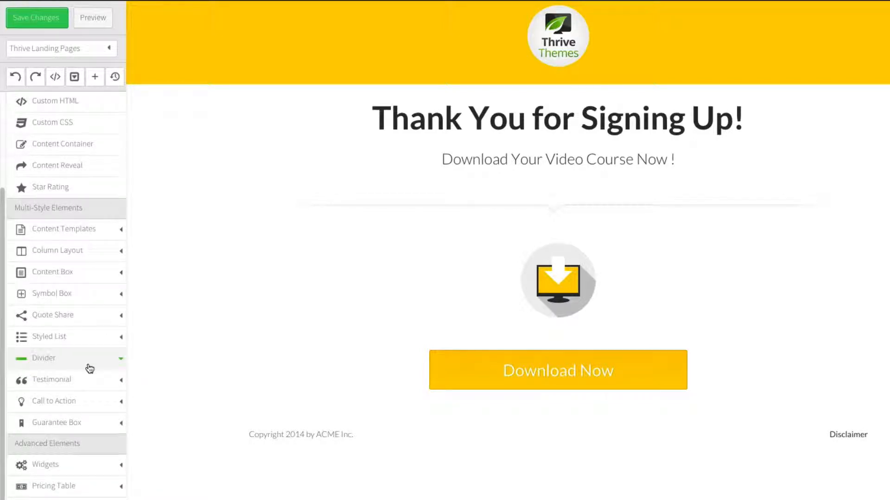
pyautogui.moveTo(89, 367)
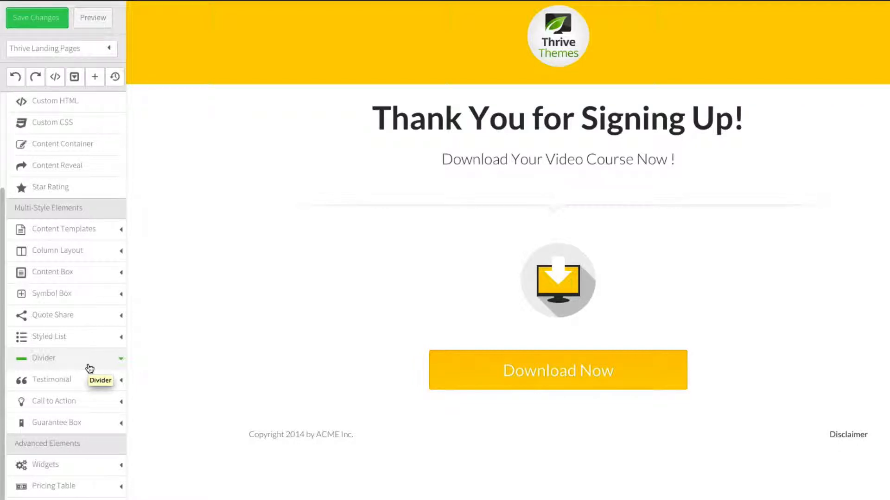
pyautogui.moveTo(89, 368)
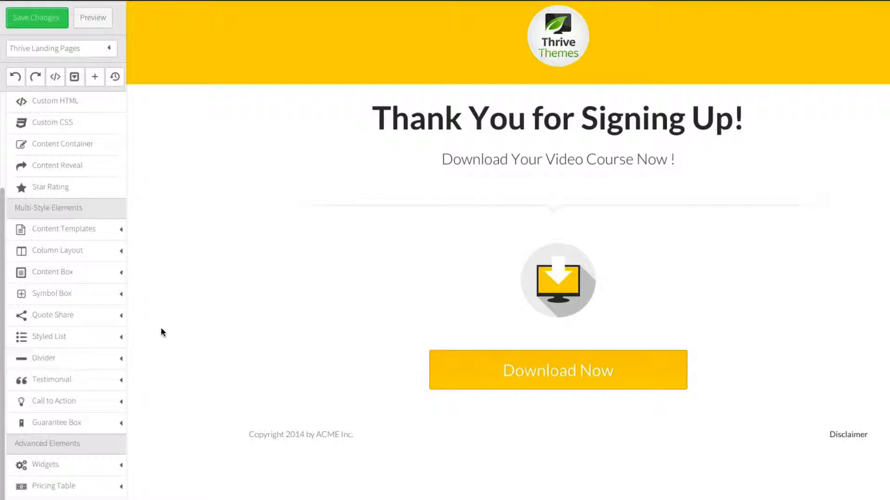
pyautogui.moveTo(231, 218)
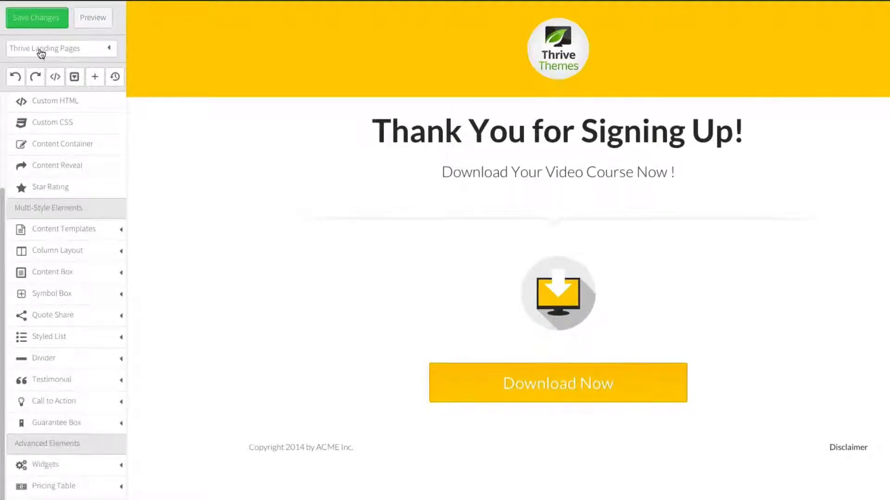
pyautogui.moveTo(190, 209)
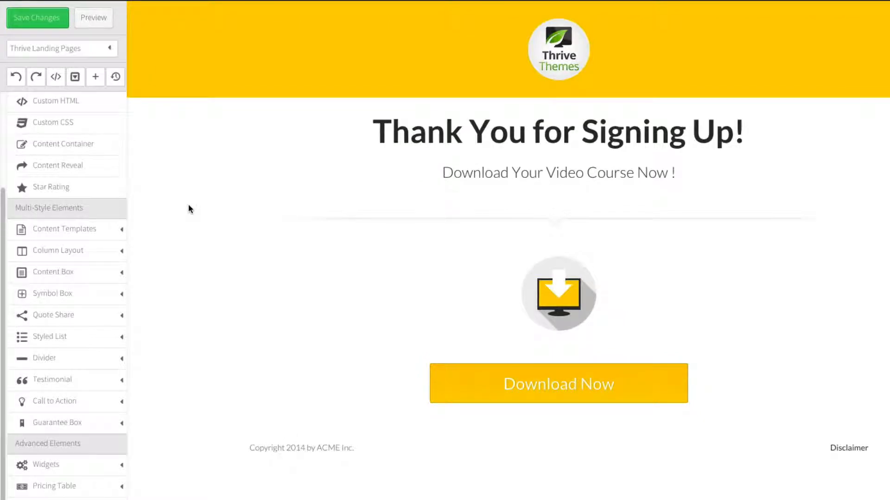
pyautogui.moveTo(200, 205)
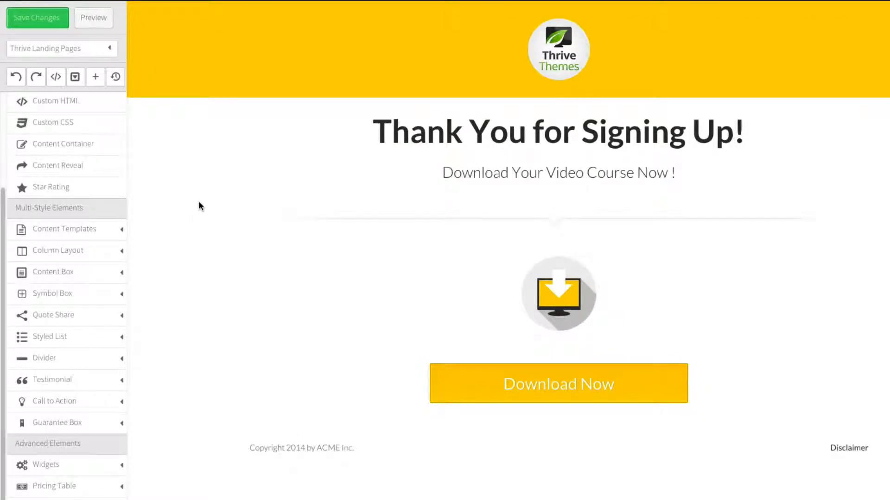